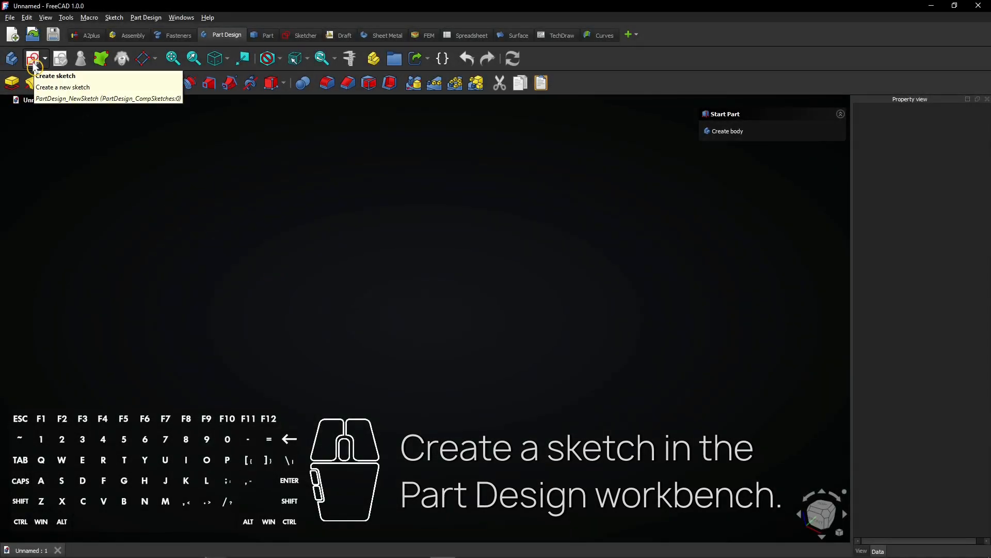
Step: Draw a closed polyline on the XZ plane: a rectangle with a trapezoidal top notch
click(30, 58)
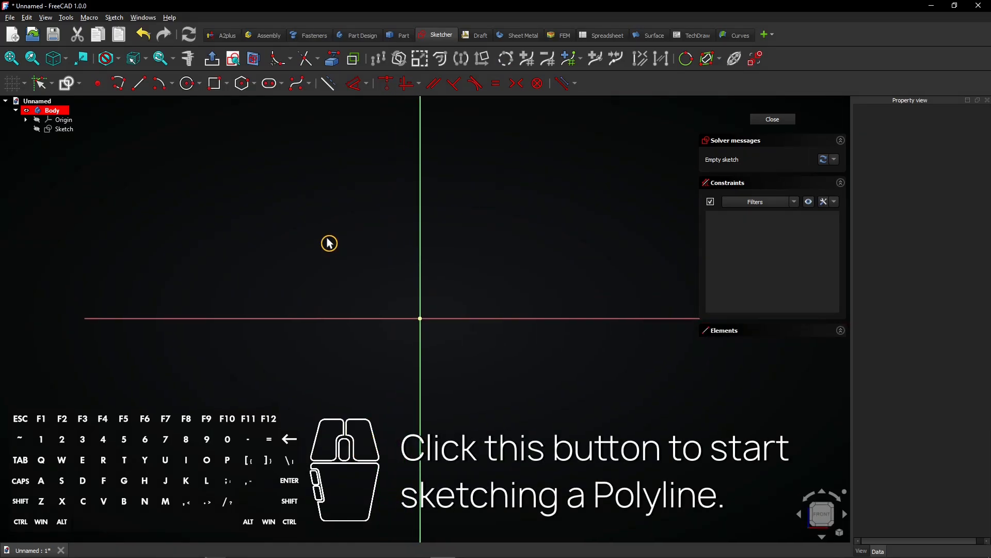
mouse_move(118, 83)
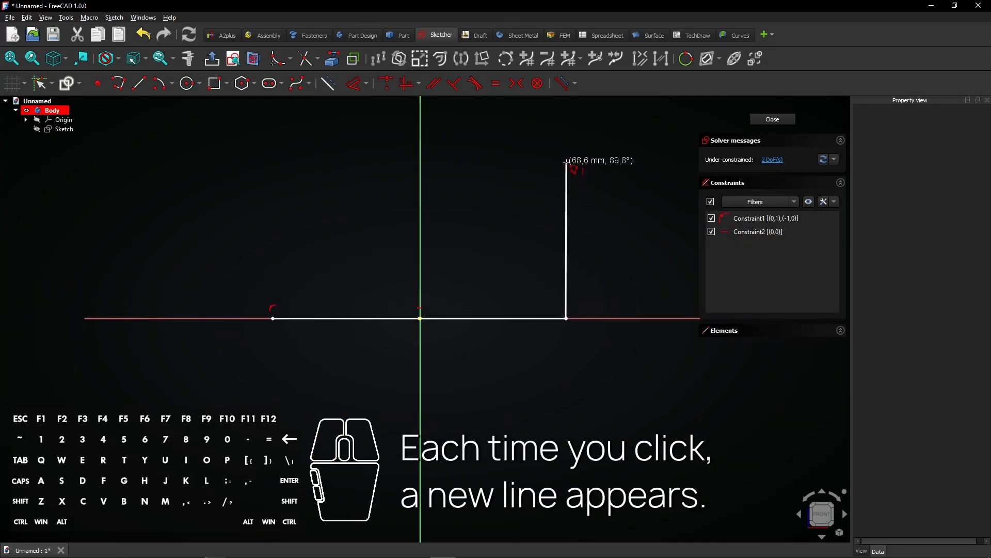
click(471, 162)
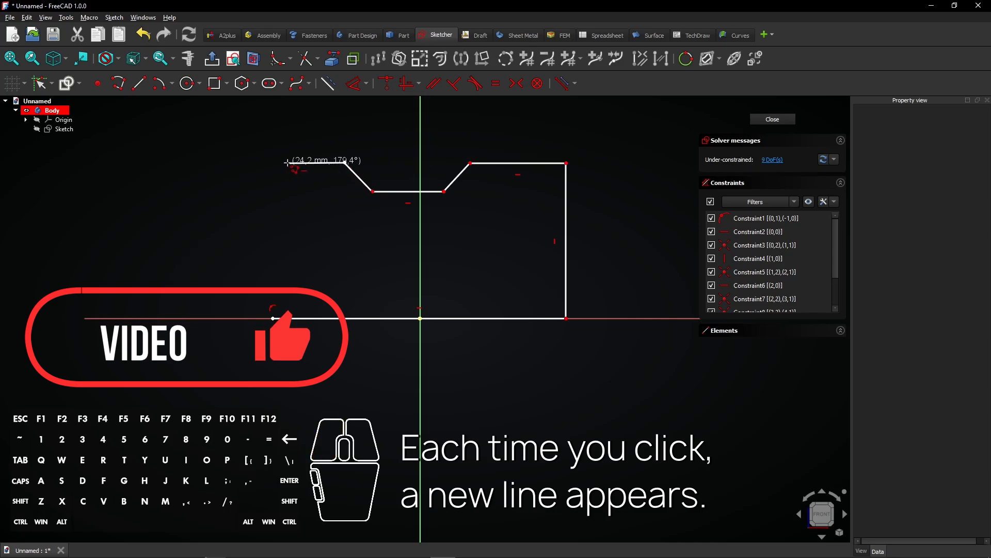
click(272, 319)
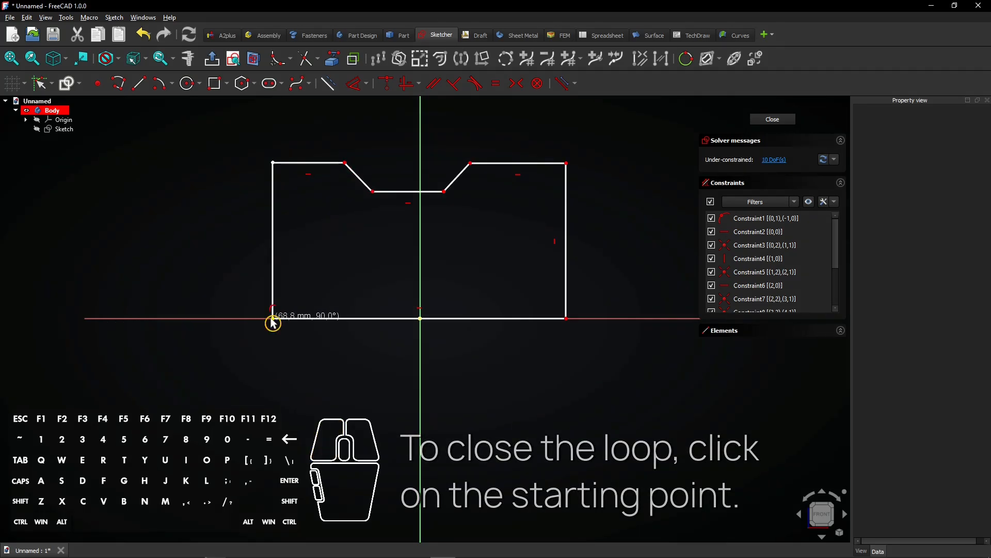
click(272, 321)
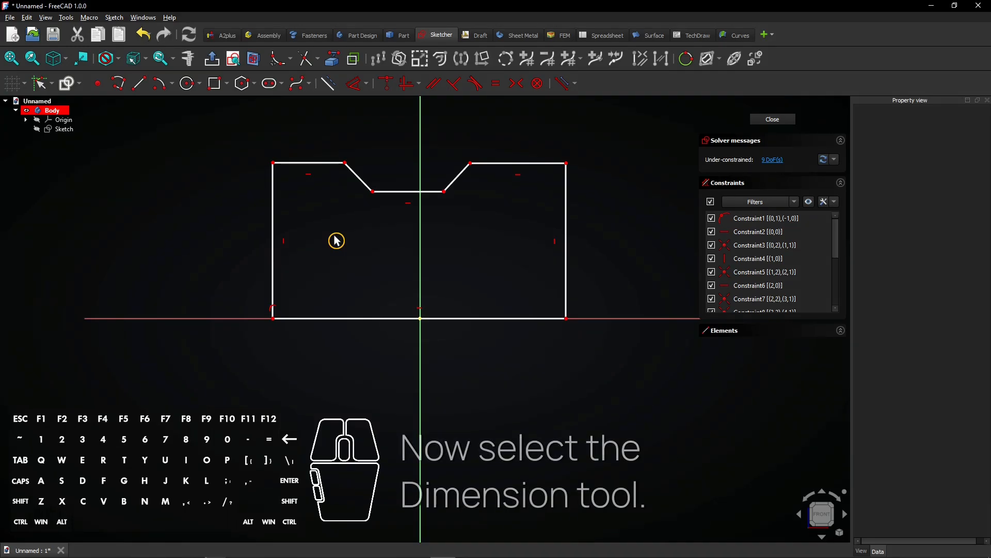
mouse_move(354, 92)
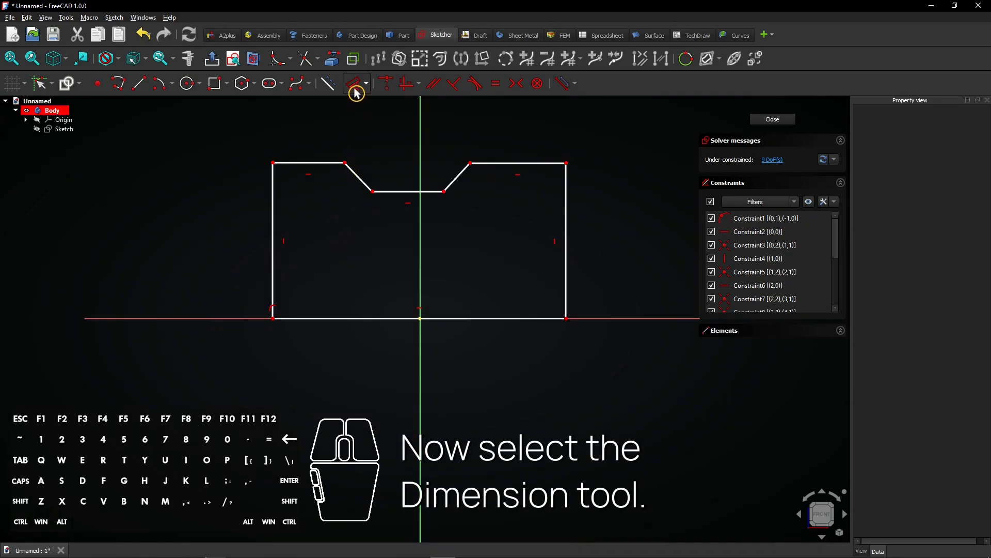
mouse_move(353, 83)
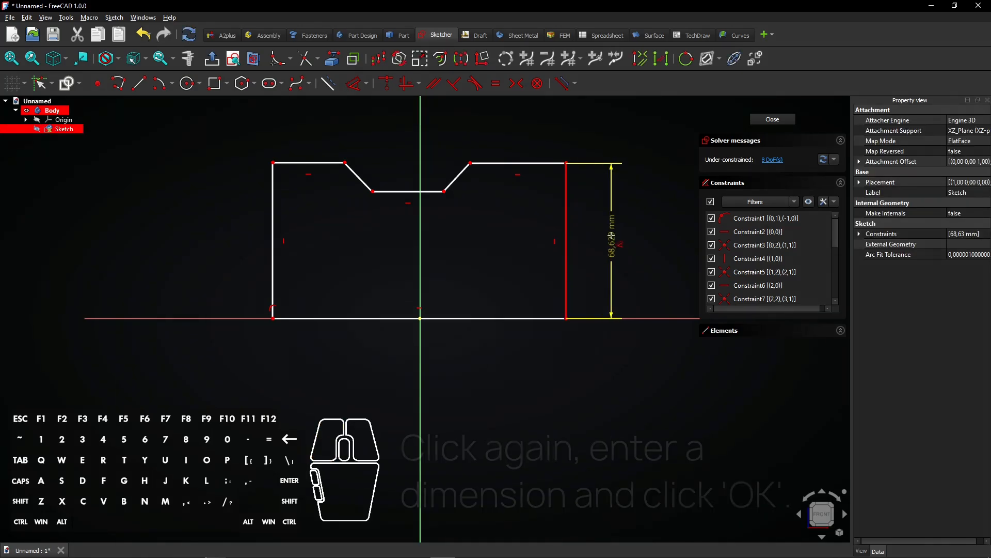
Step: Dimension the outline 150 mm tall and 400 mm wide, with equal sides and symmetric corners
click(611, 238)
text(150)
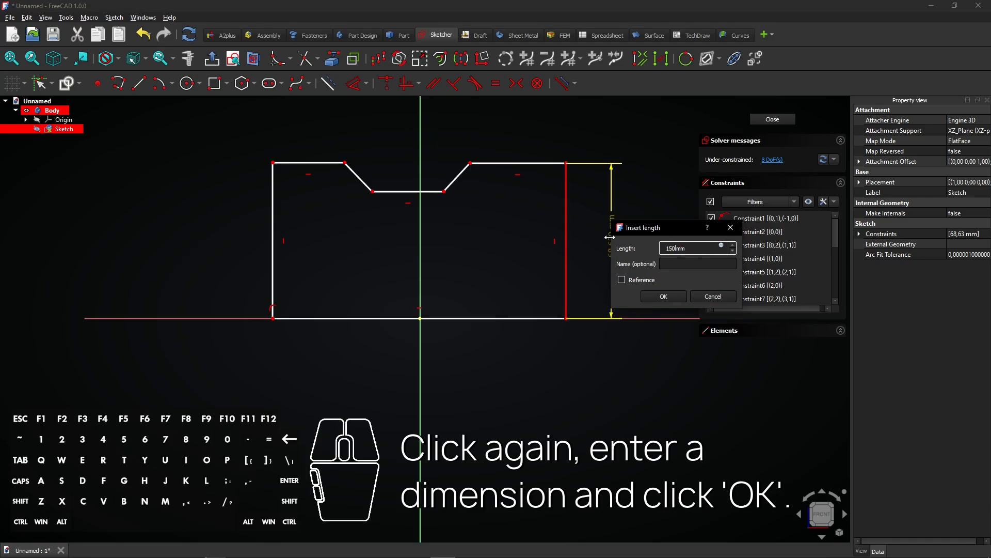
click(663, 297)
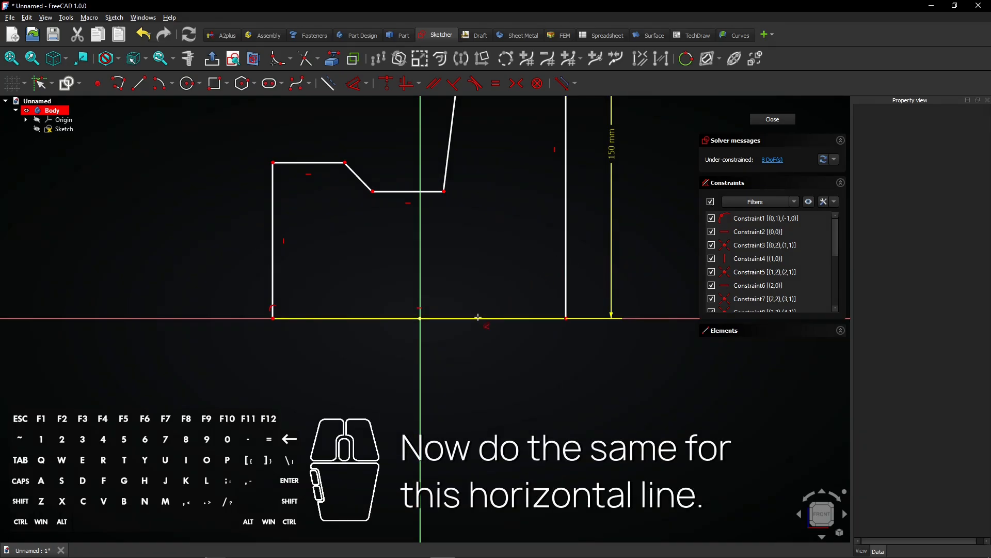
click(419, 319)
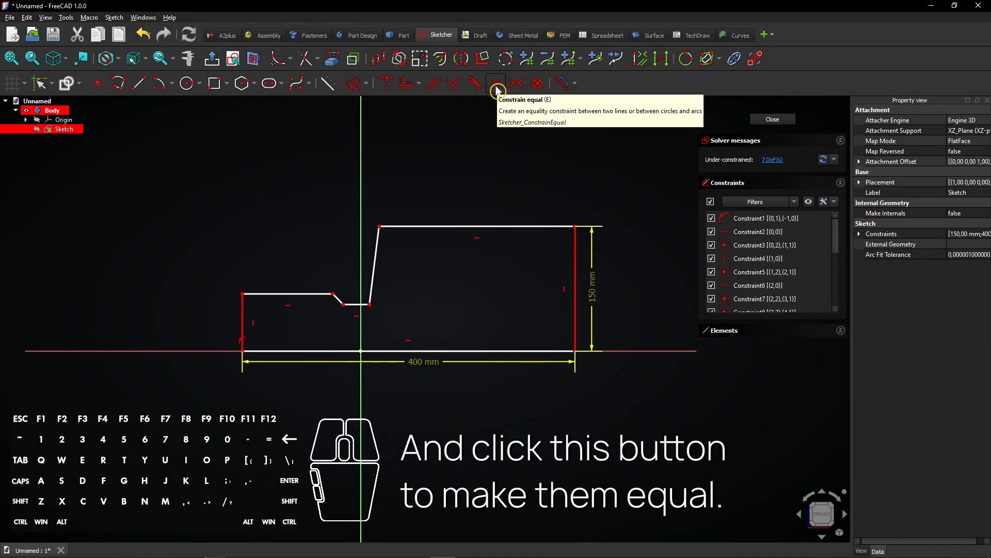
click(496, 83)
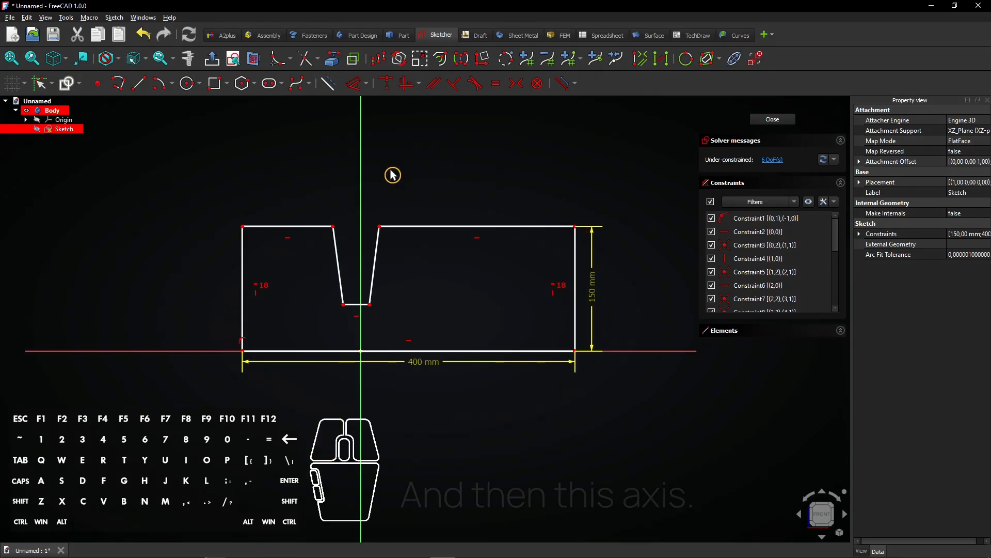
mouse_move(361, 192)
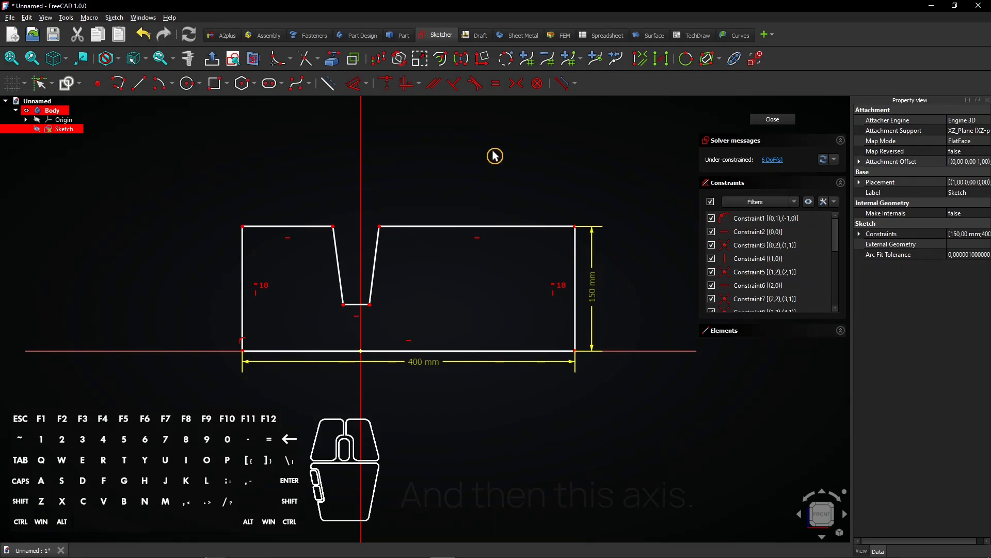
mouse_move(516, 84)
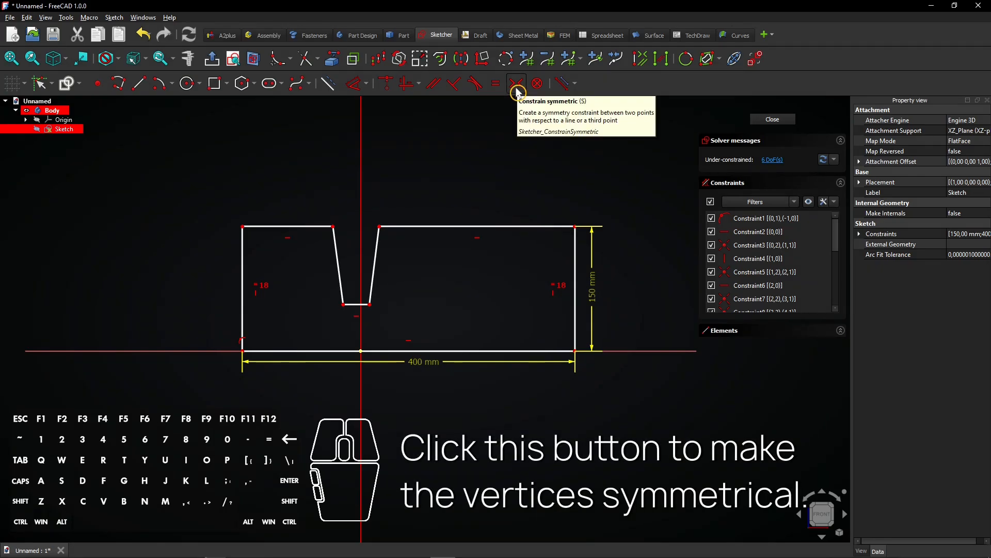
click(516, 83)
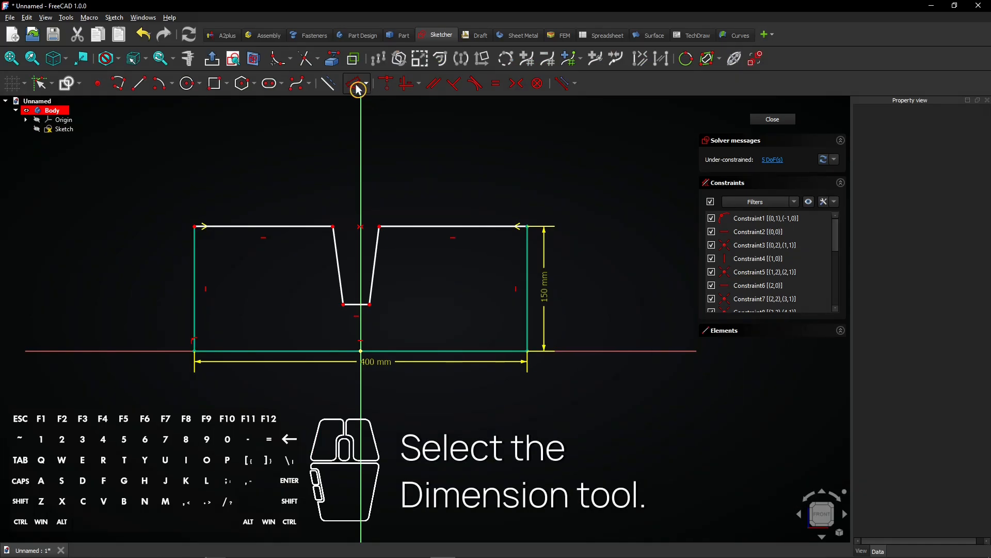
mouse_move(357, 88)
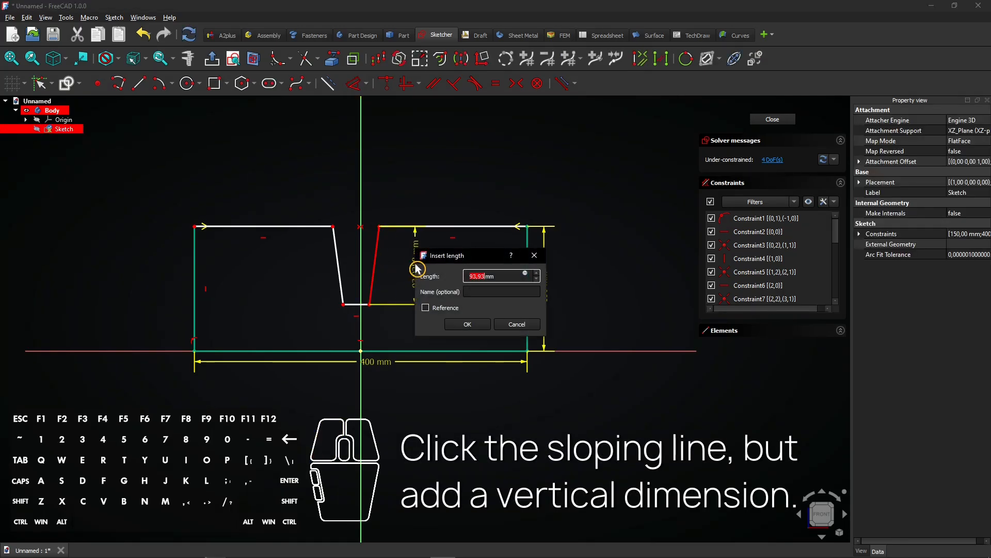
Step: Dimension the notch 35 mm deep and 150 mm wide, and drag its corners outward
click(468, 324)
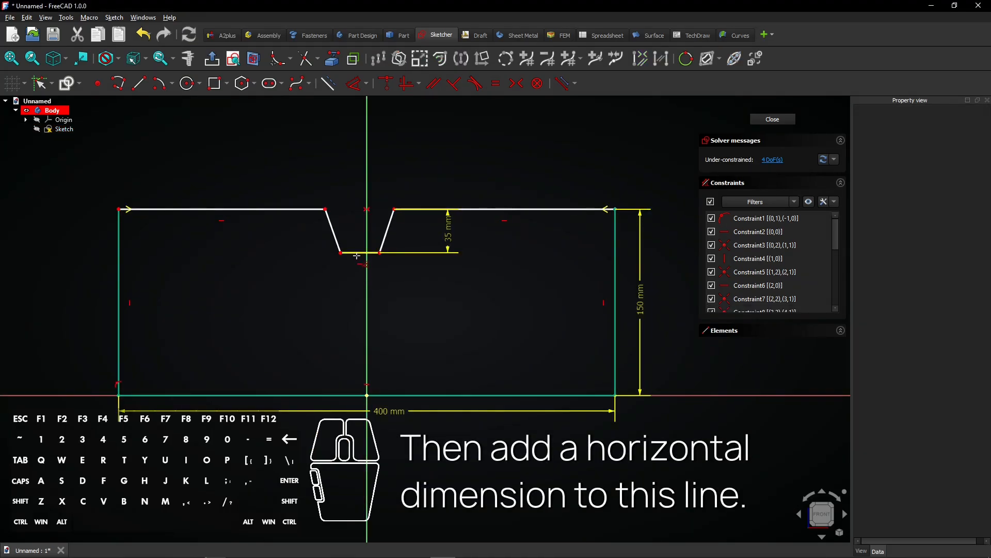
click(358, 252)
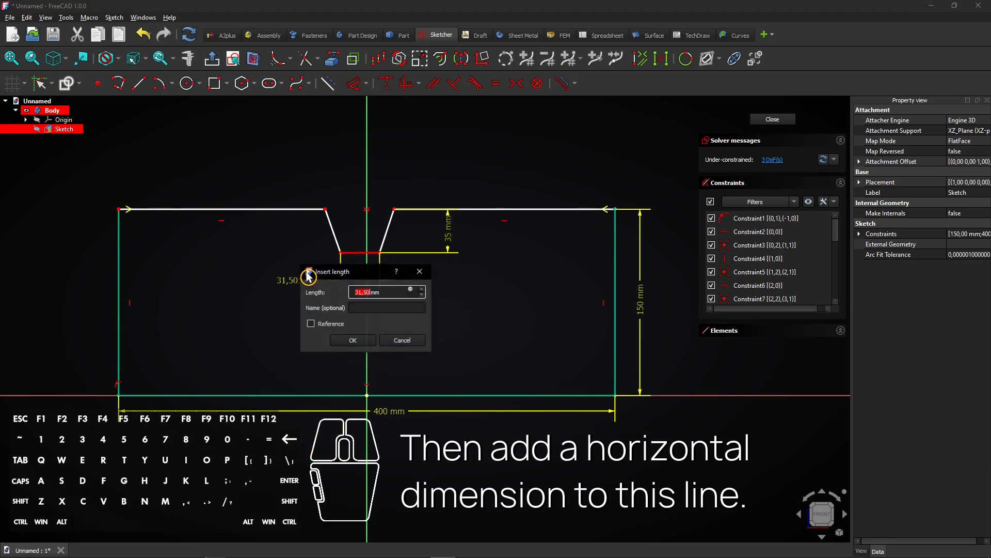
text(15)
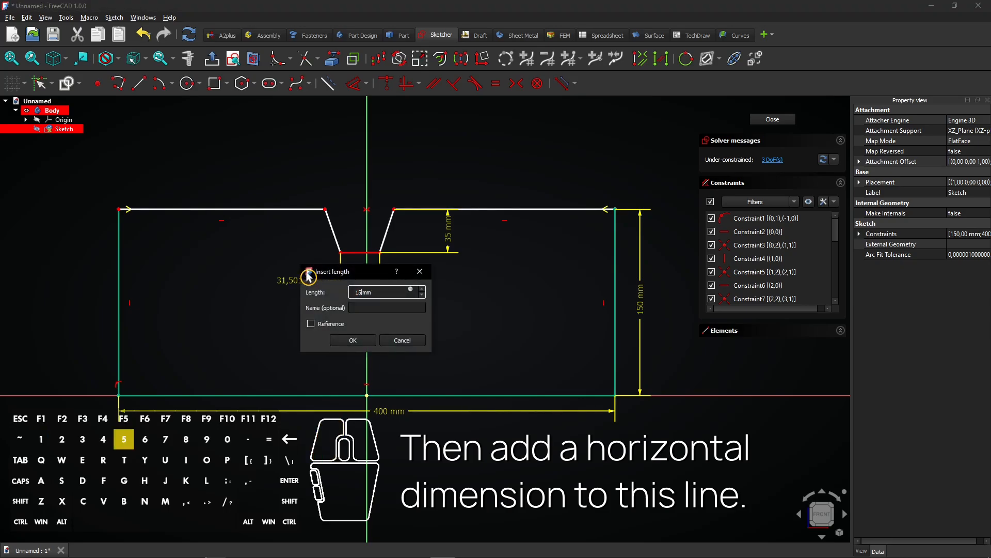
click(352, 340)
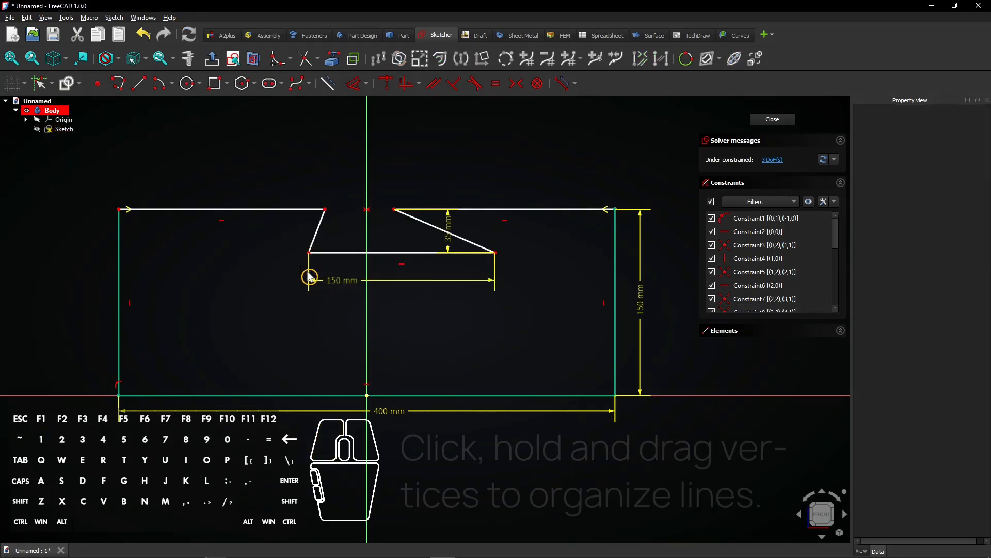
drag(307, 277, 495, 267)
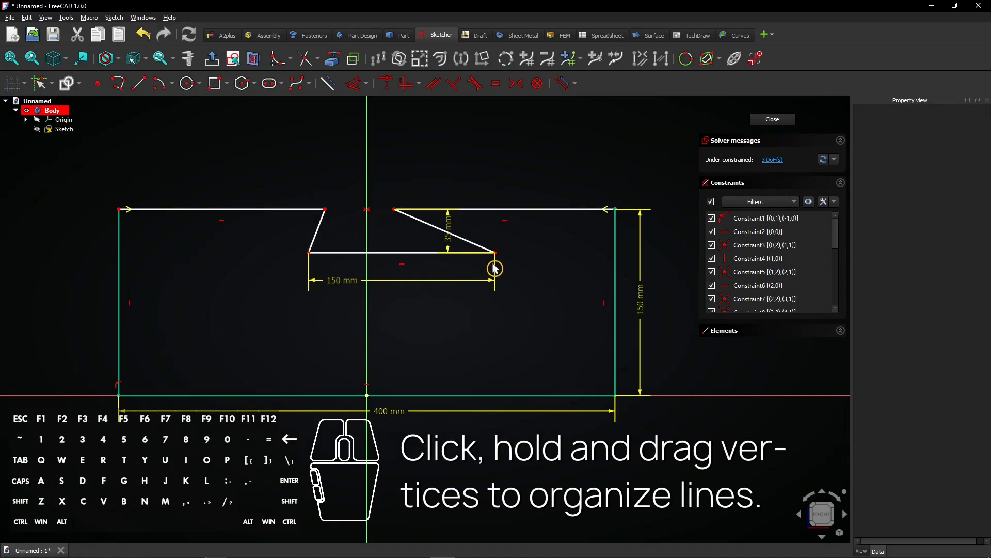
drag(494, 267, 402, 212)
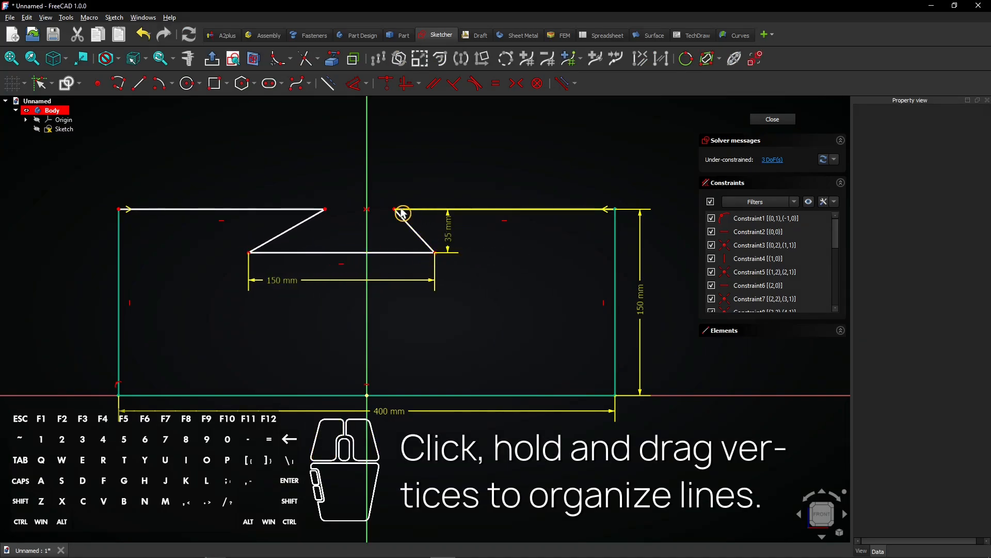
drag(403, 213, 323, 212)
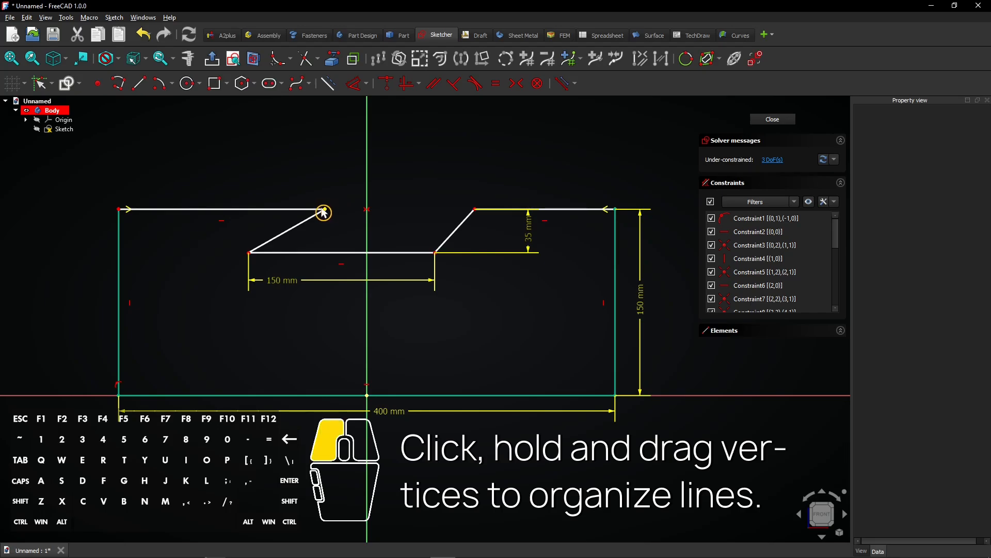
drag(322, 212, 212, 209)
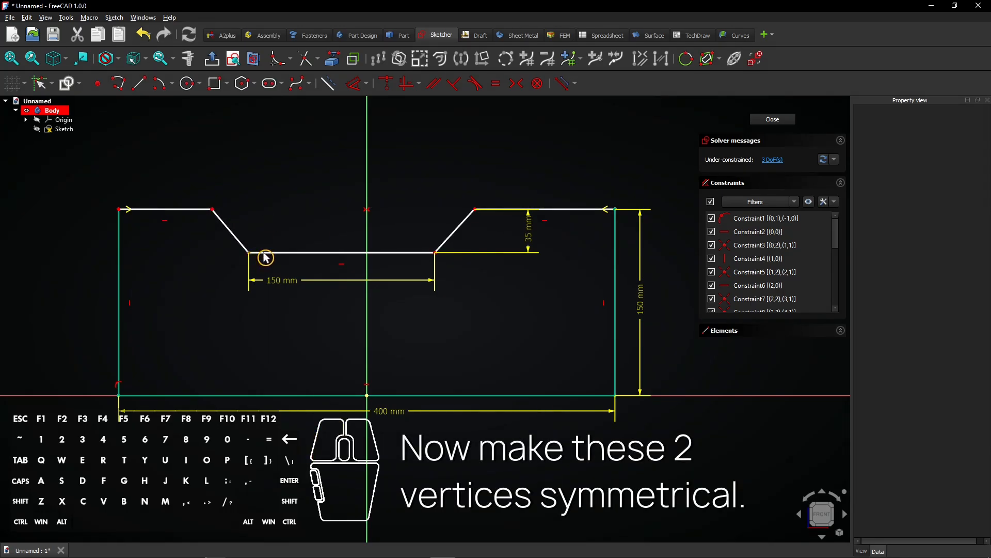
Step: Make the lower notch corners symmetric about the vertical axis and dimension the sloping side's angle
click(63, 129)
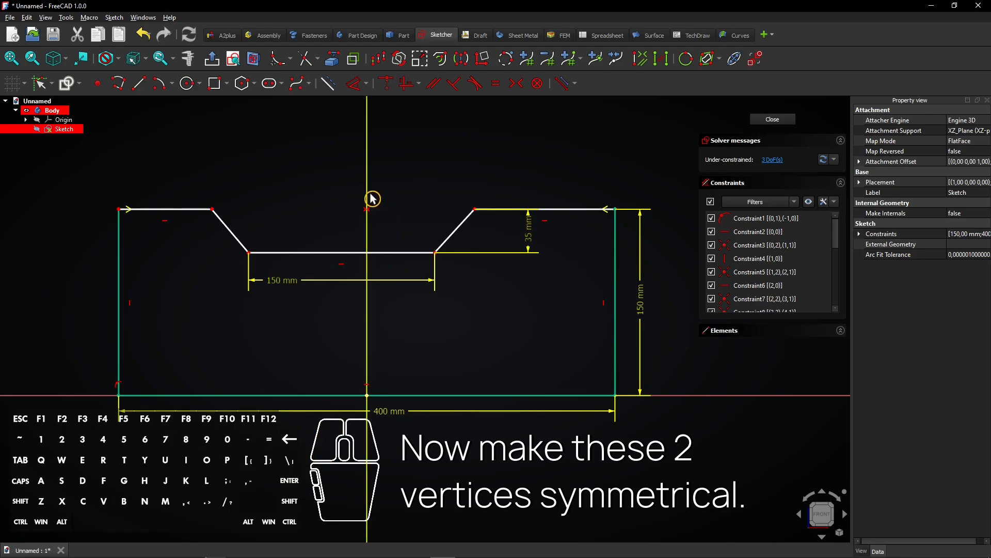
click(516, 83)
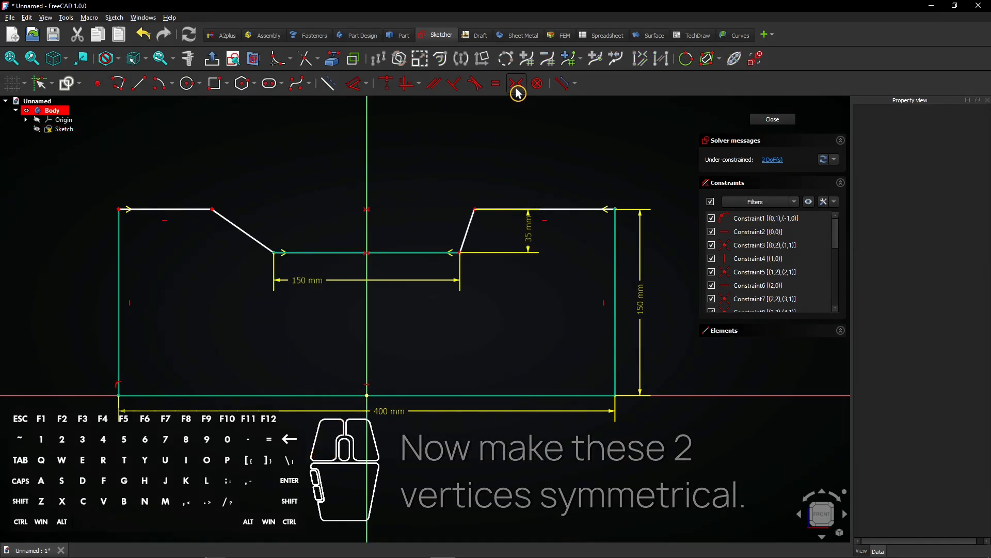
click(64, 129)
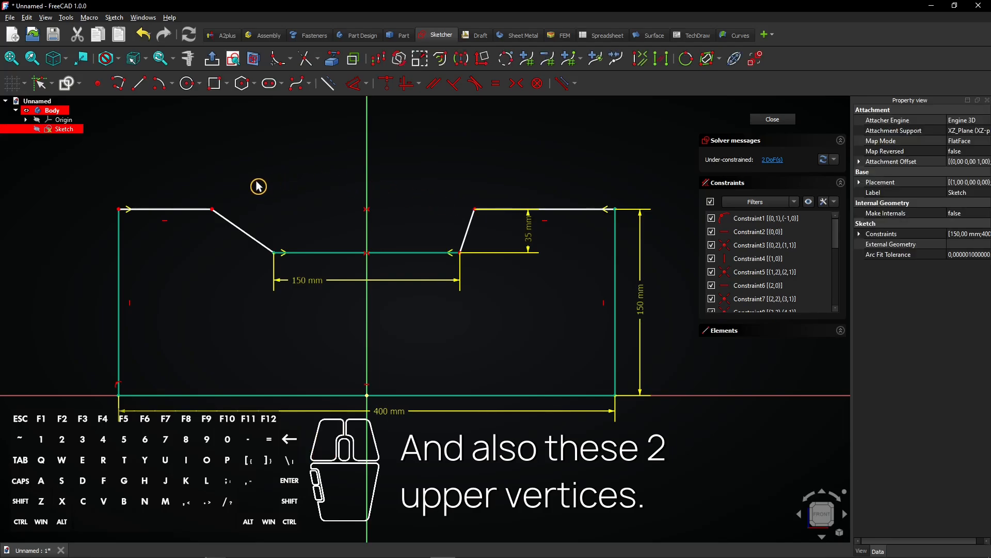
mouse_move(375, 175)
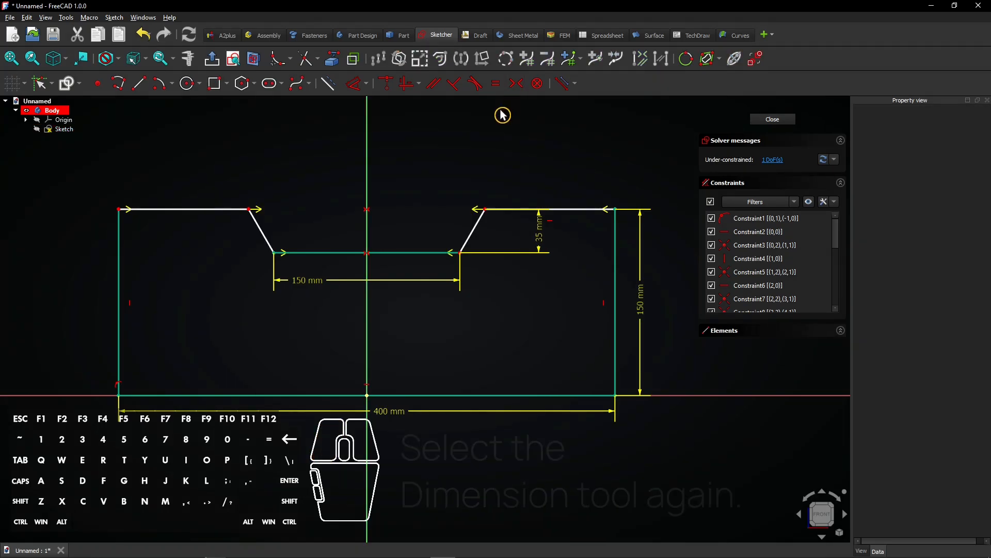
mouse_move(352, 83)
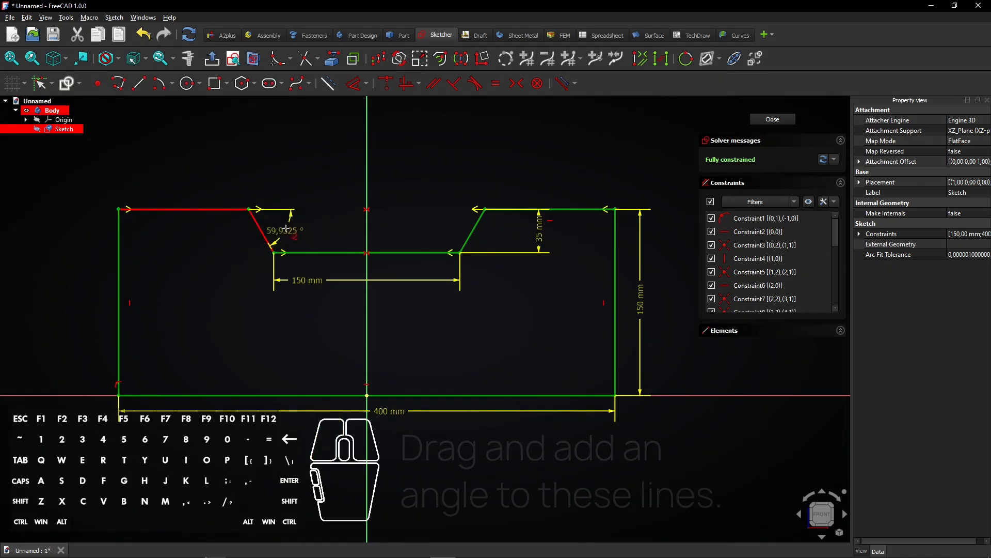
click(285, 233)
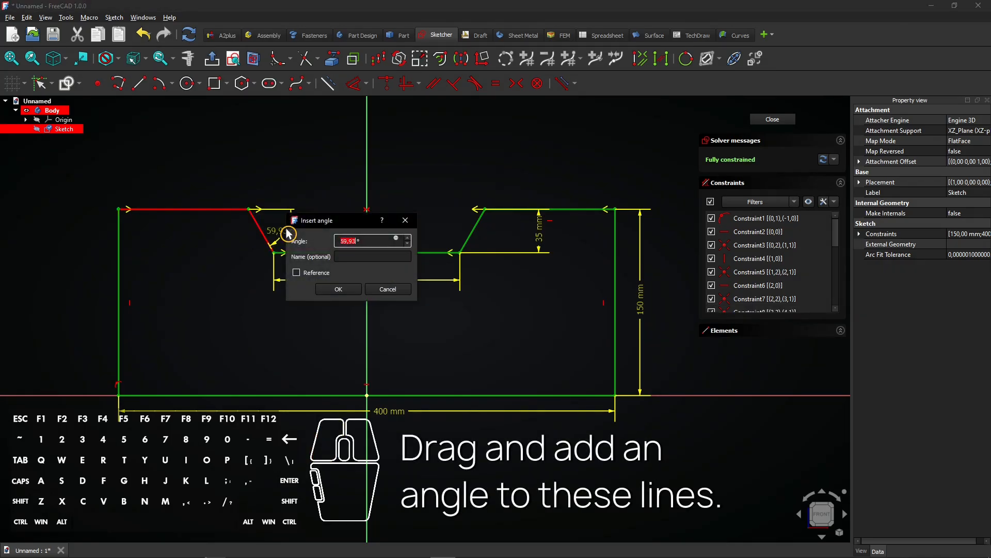
click(339, 289)
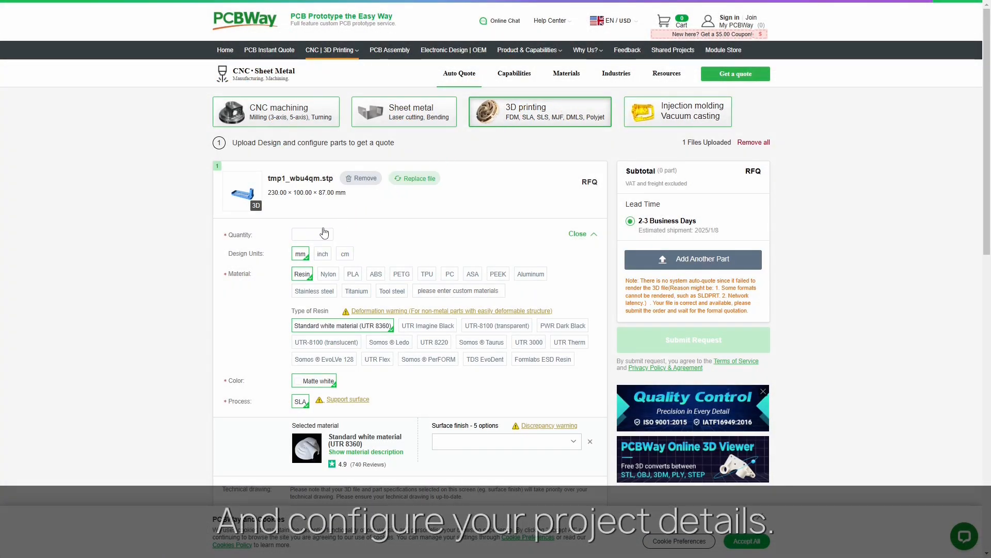
Step: Enter 1 in the PCBWay quote form and close the tray's 3D View preview
text(1)
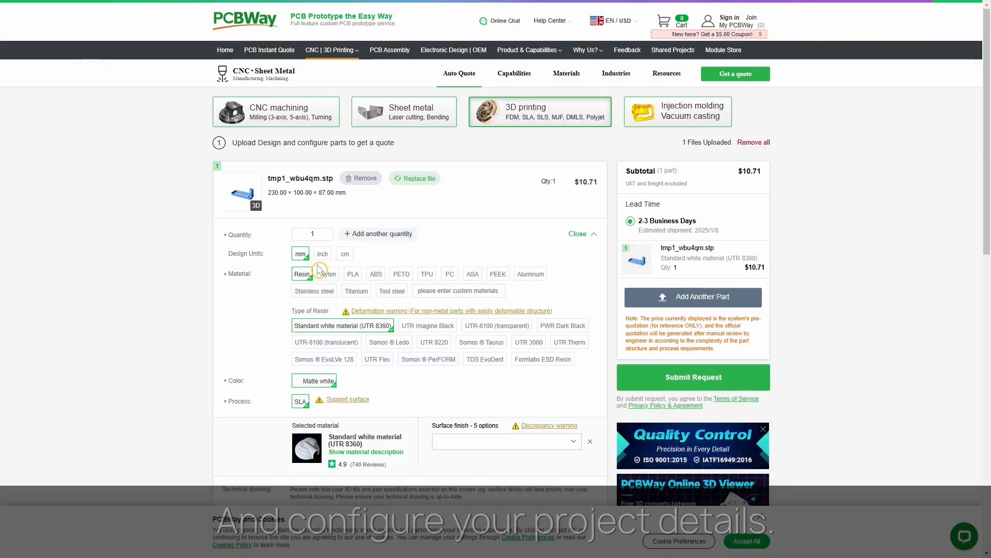
click(242, 190)
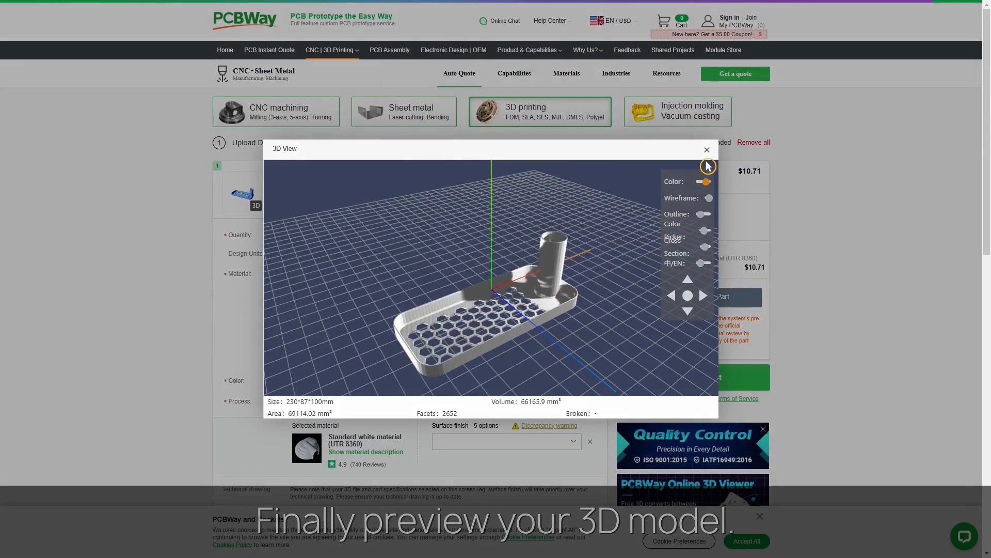
click(707, 150)
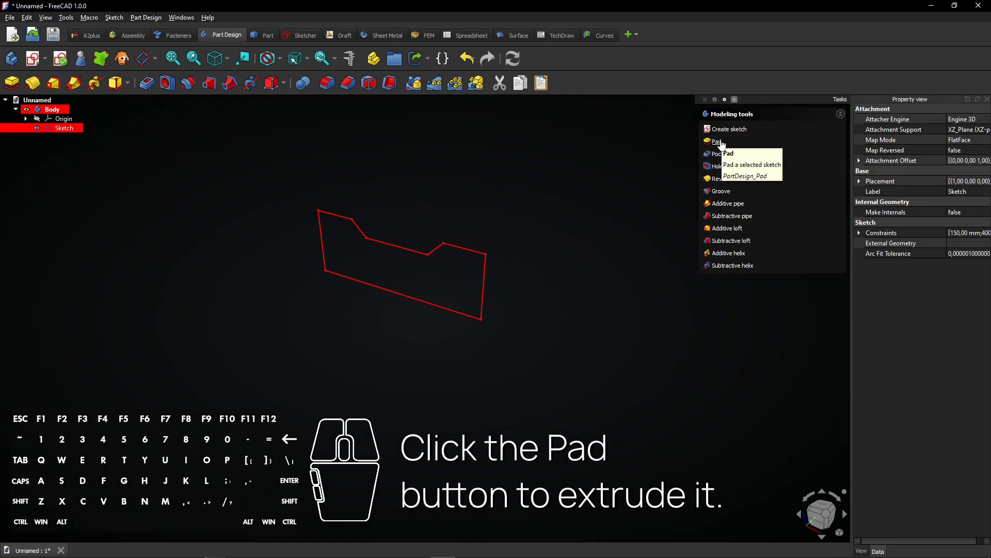
Step: Pad the sketch to 300 mm with Symmetric to plane enabled
click(716, 141)
text(300)
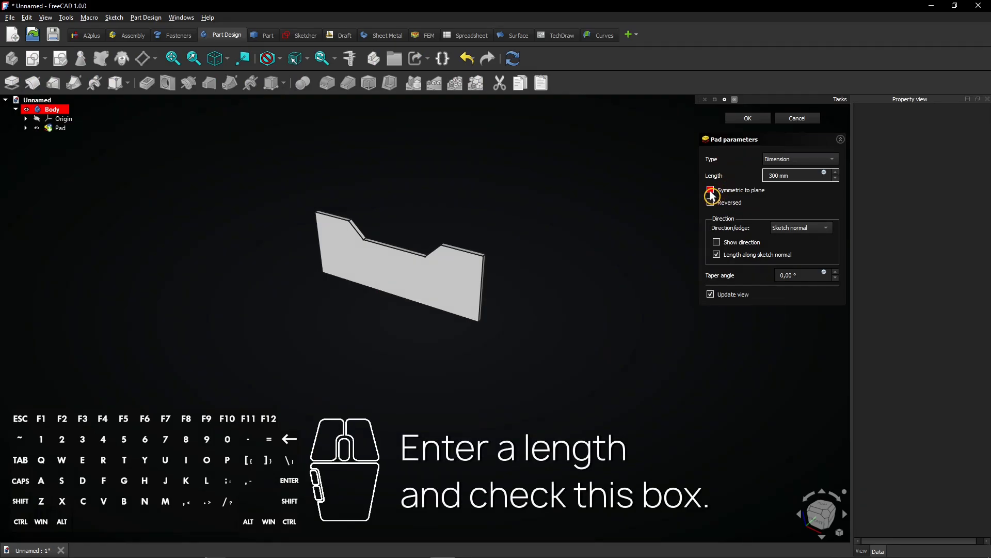
click(711, 190)
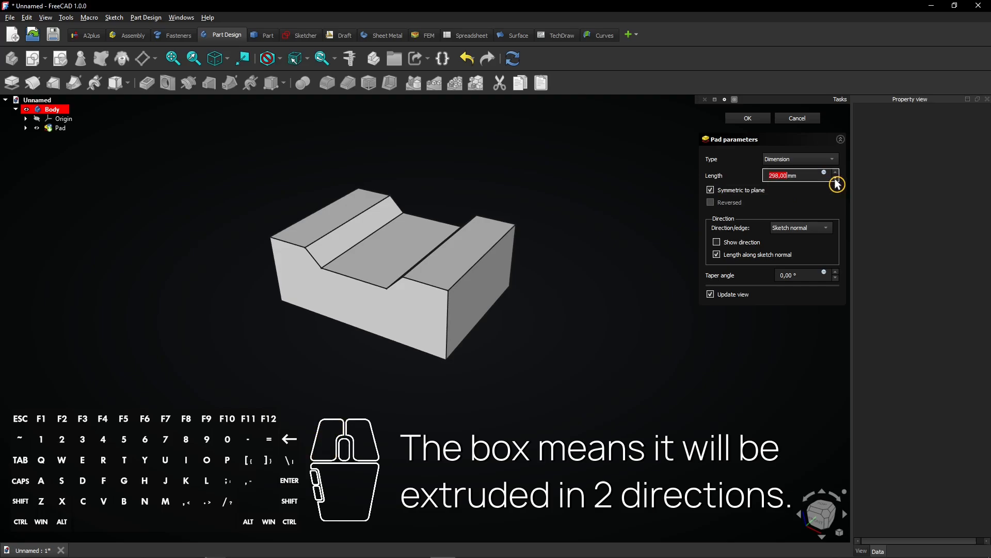
click(835, 179)
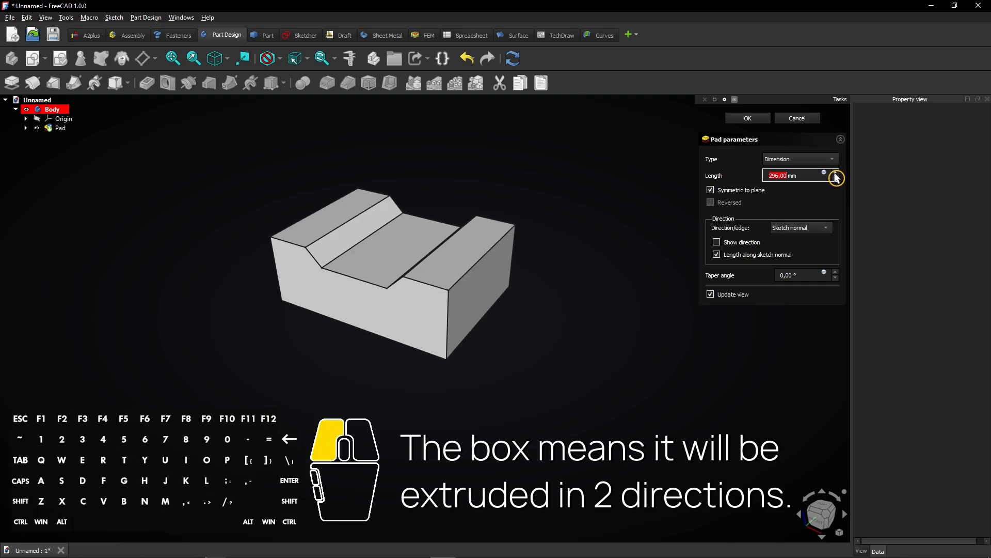
click(835, 173)
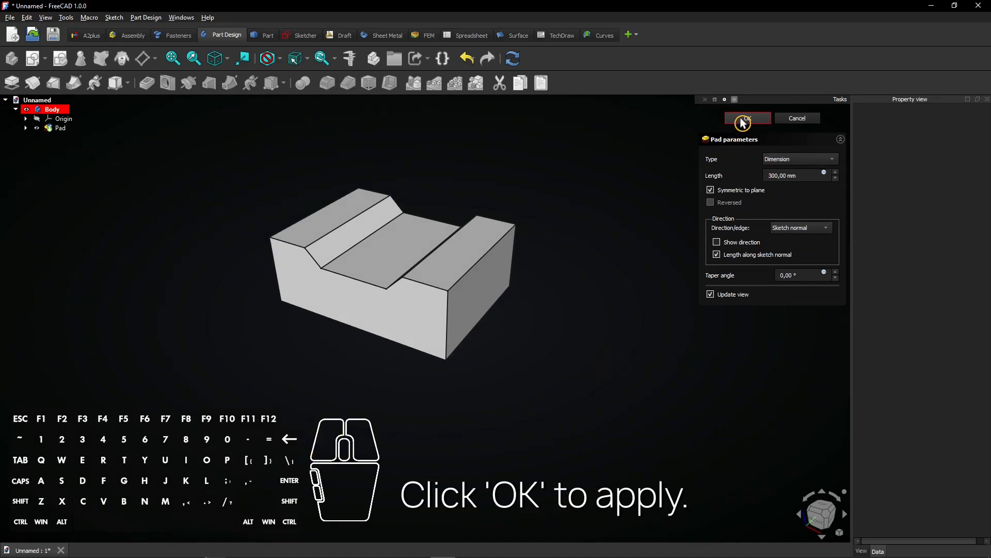
click(747, 118)
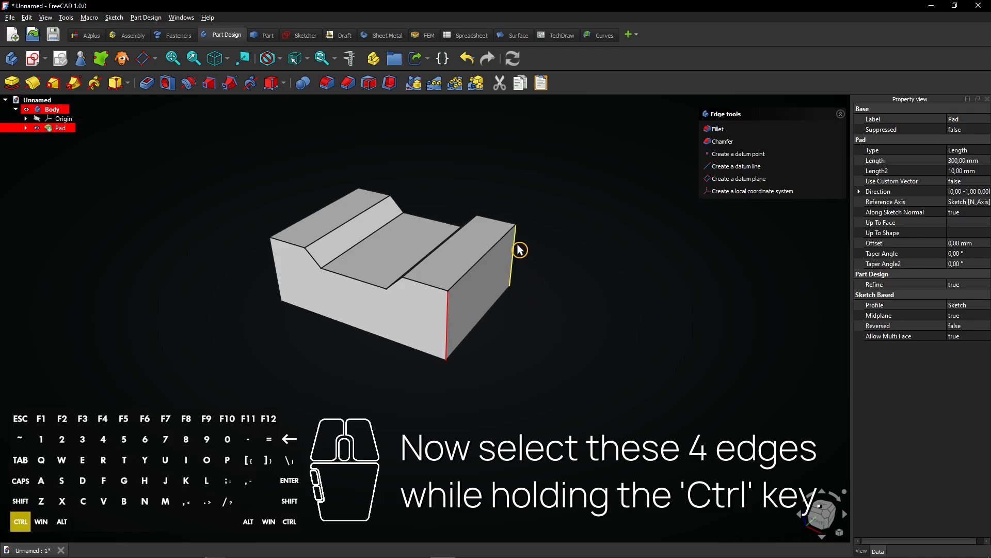
Step: Fillet the four outer corner edges at 50 mm and the groove edges at 20 mm
drag(518, 250, 392, 177)
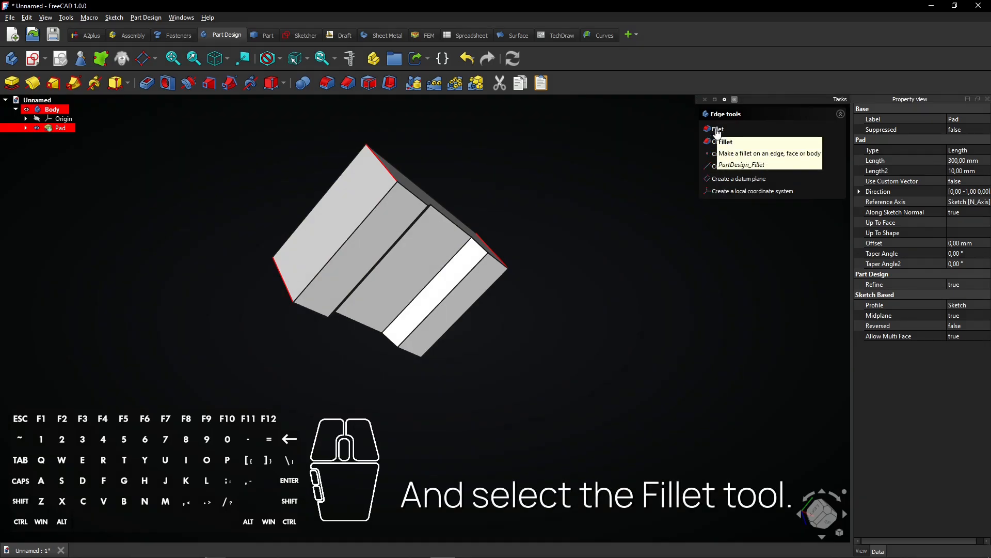
click(717, 129)
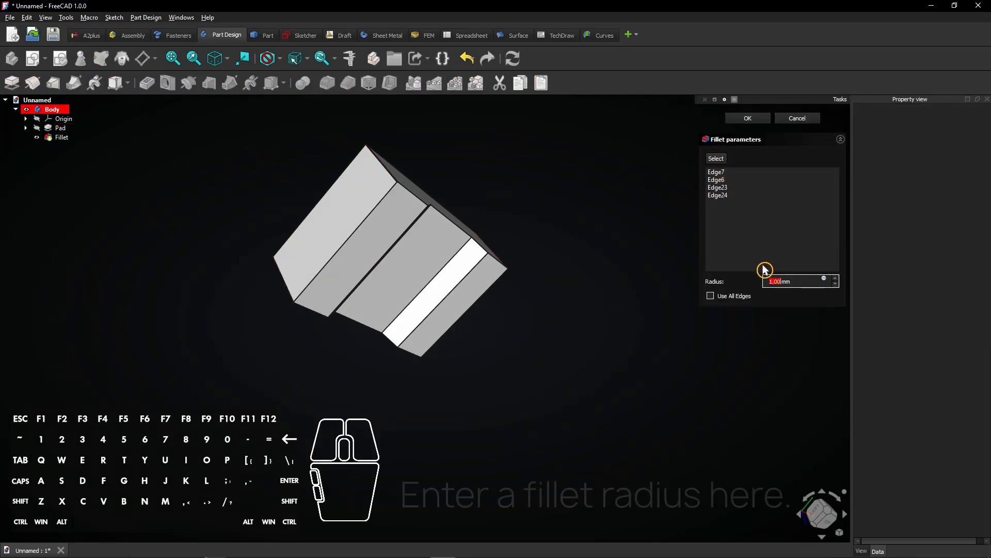
mouse_move(766, 270)
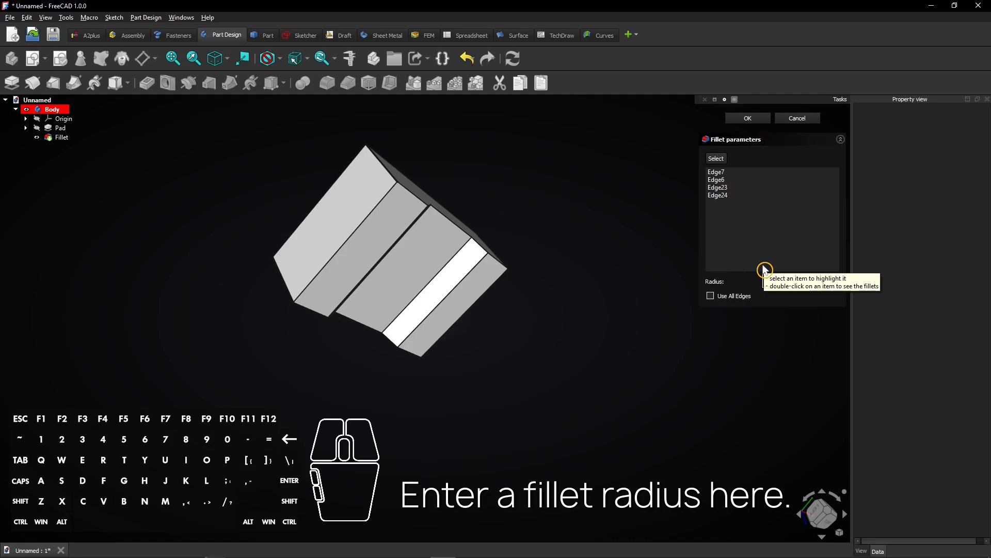
mouse_move(774, 231)
text(50)
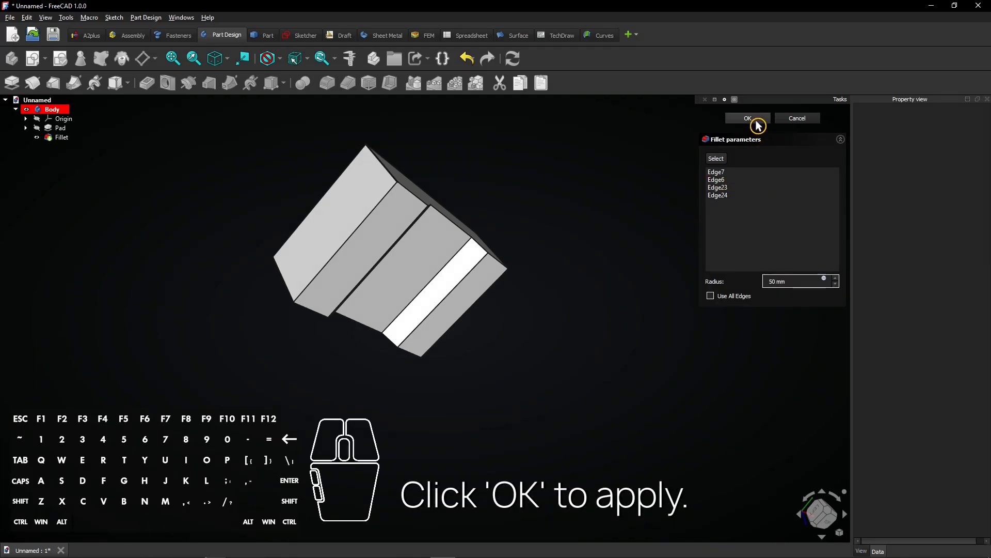
click(748, 117)
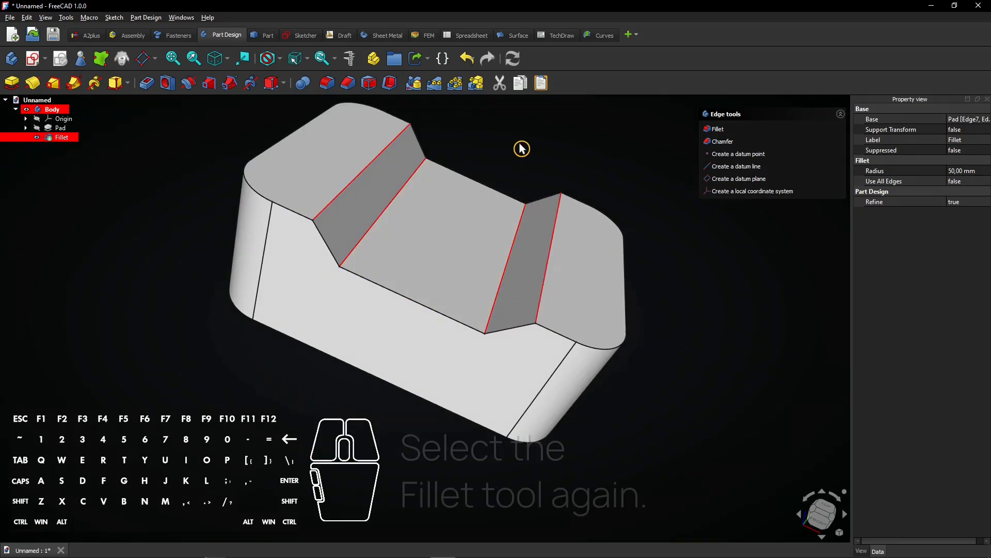
mouse_move(719, 131)
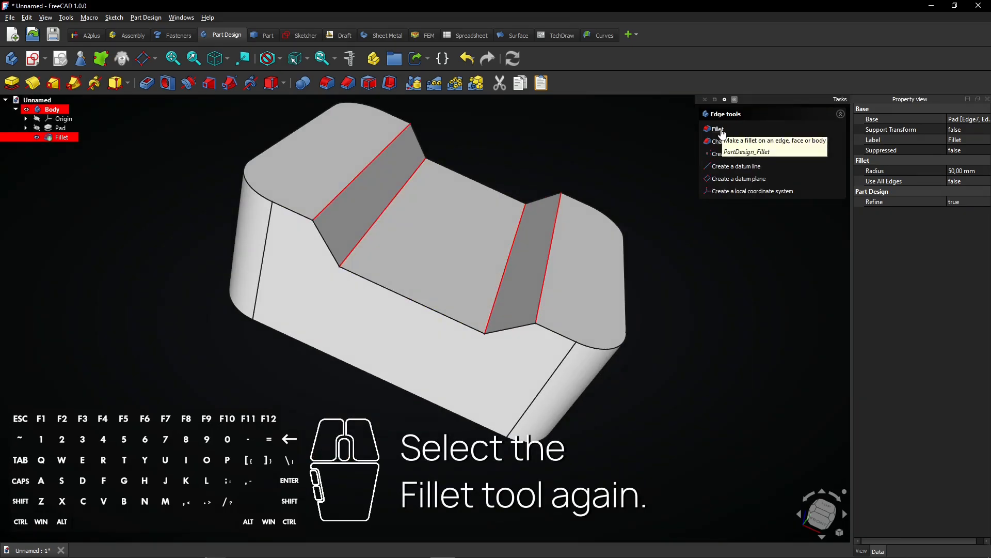
click(717, 129)
text(20)
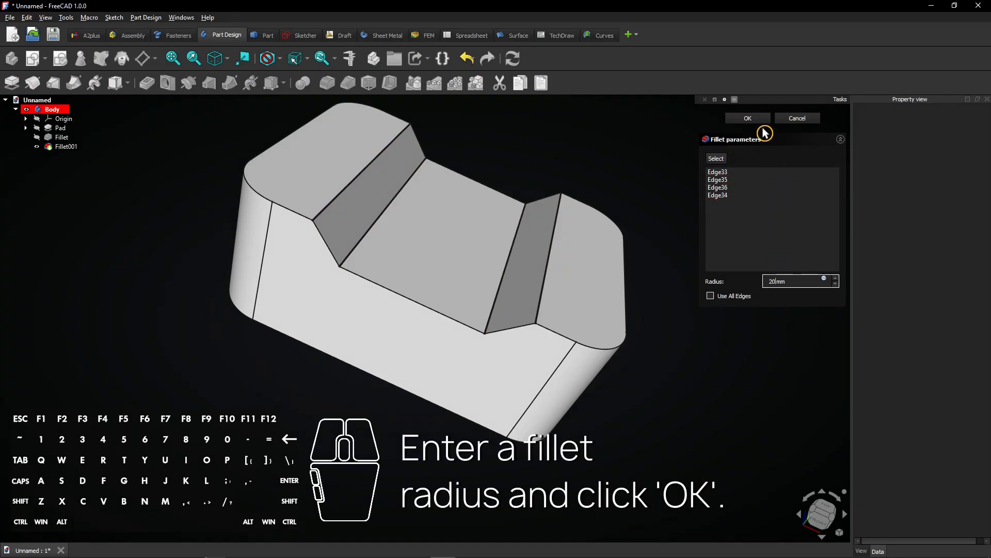
click(748, 117)
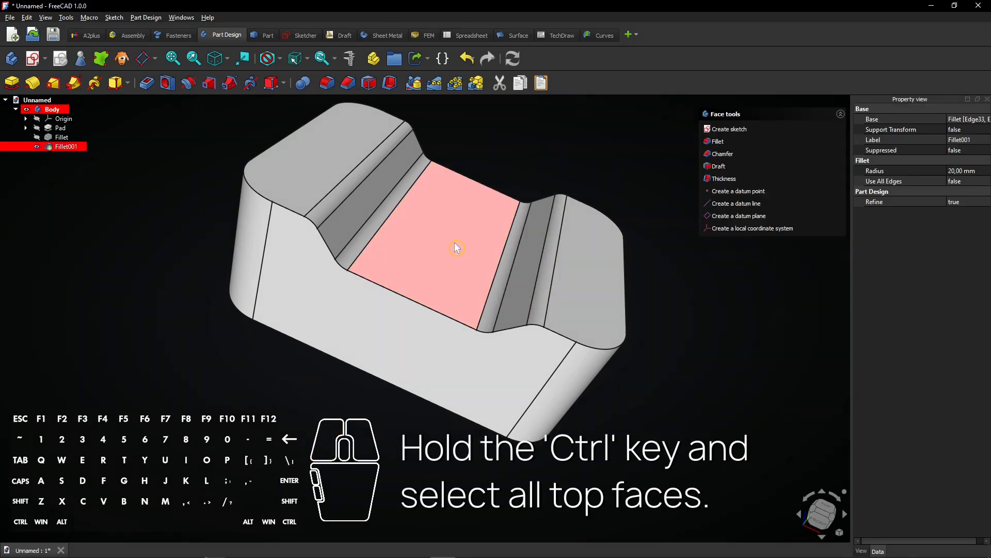
Step: Select the top faces and apply a 15 mm inward Thickness feature
click(497, 261)
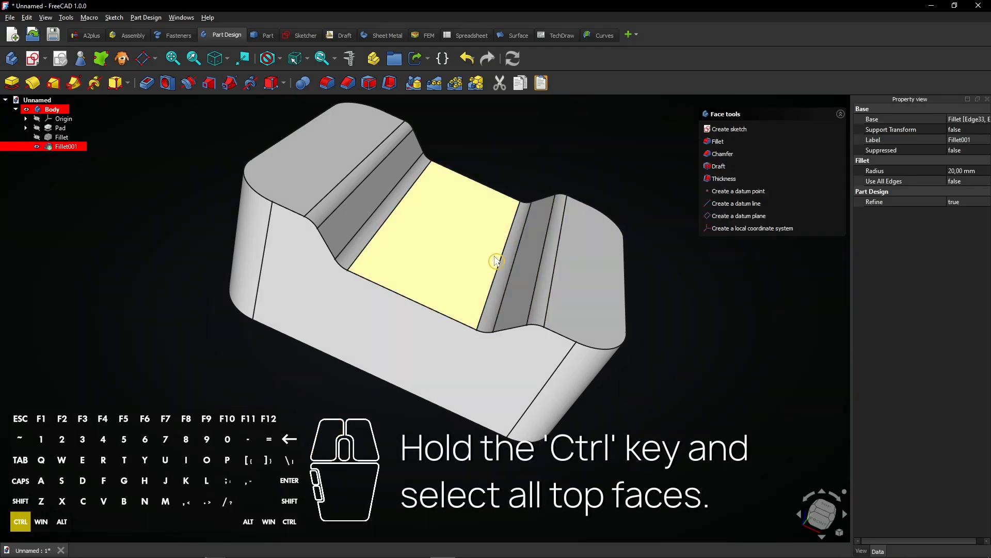
click(547, 278)
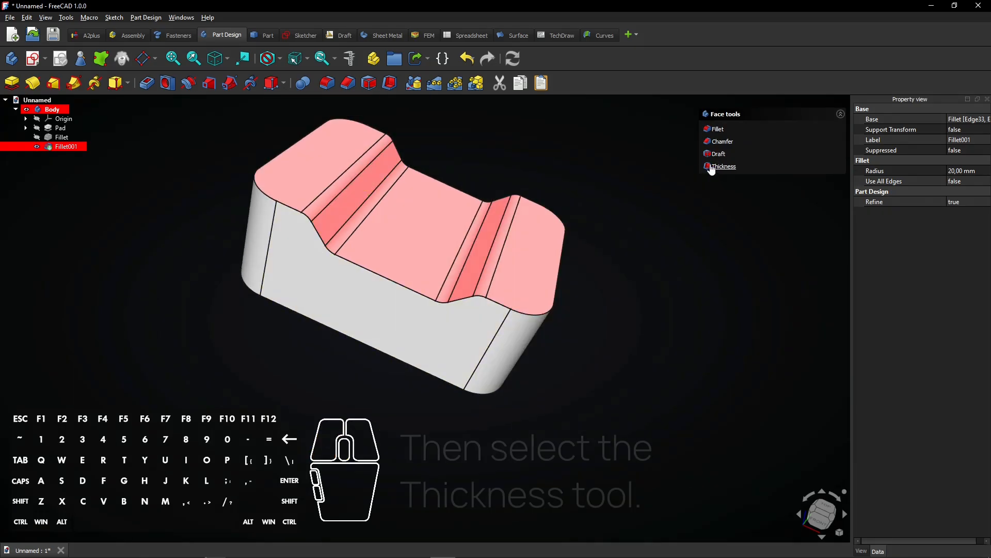
mouse_move(719, 168)
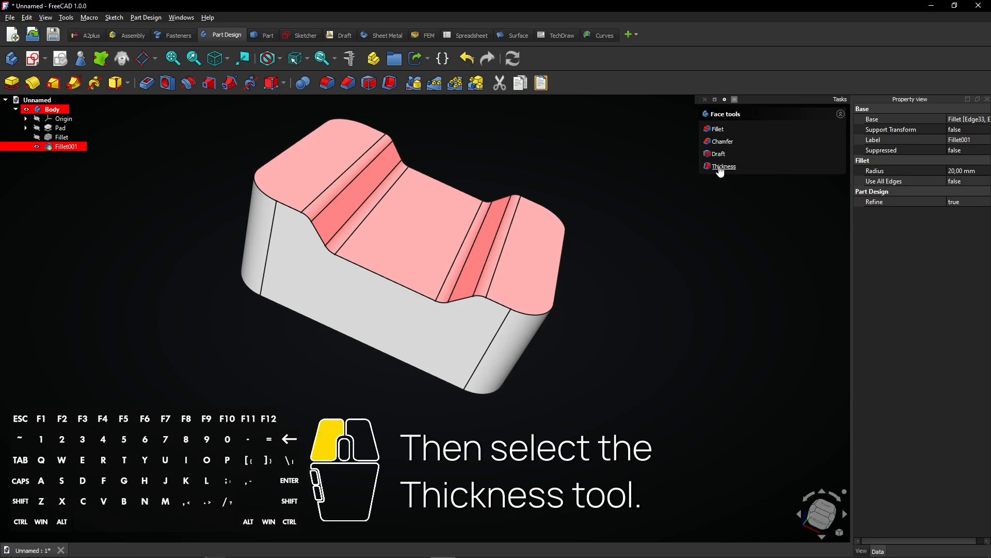
click(724, 167)
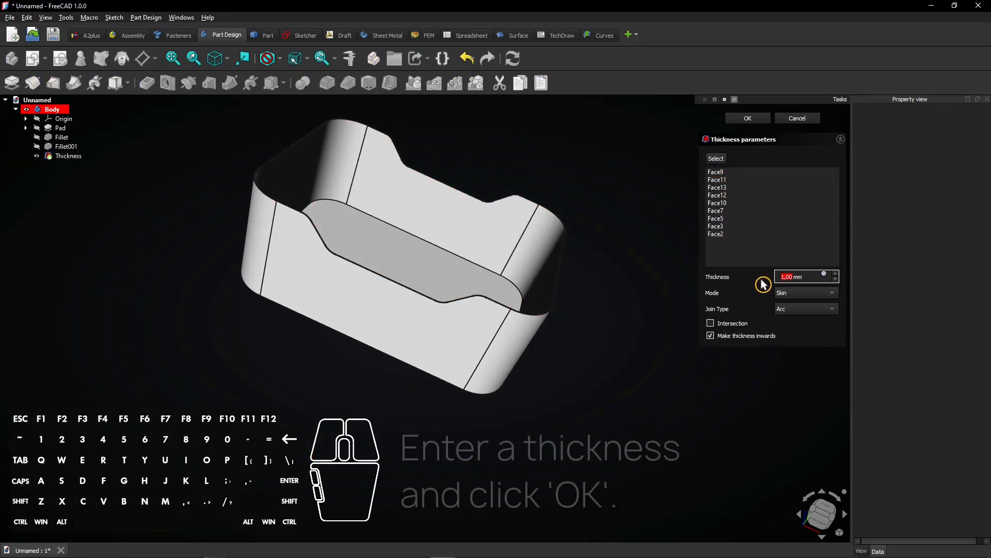
text(1.5)
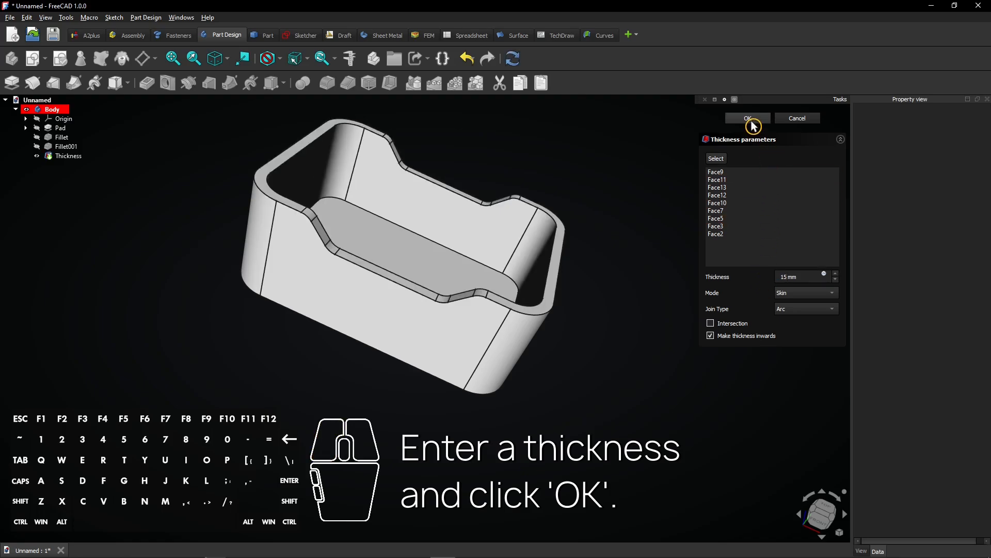
click(748, 118)
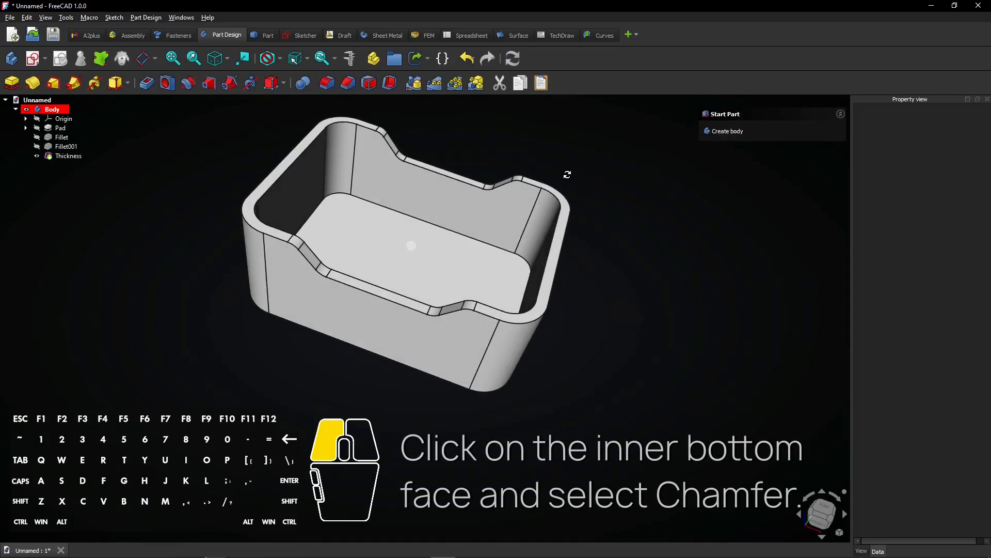
Step: Chamfer the inner floor edges by 10 mm and the outer bottom edges by 20 mm
click(384, 256)
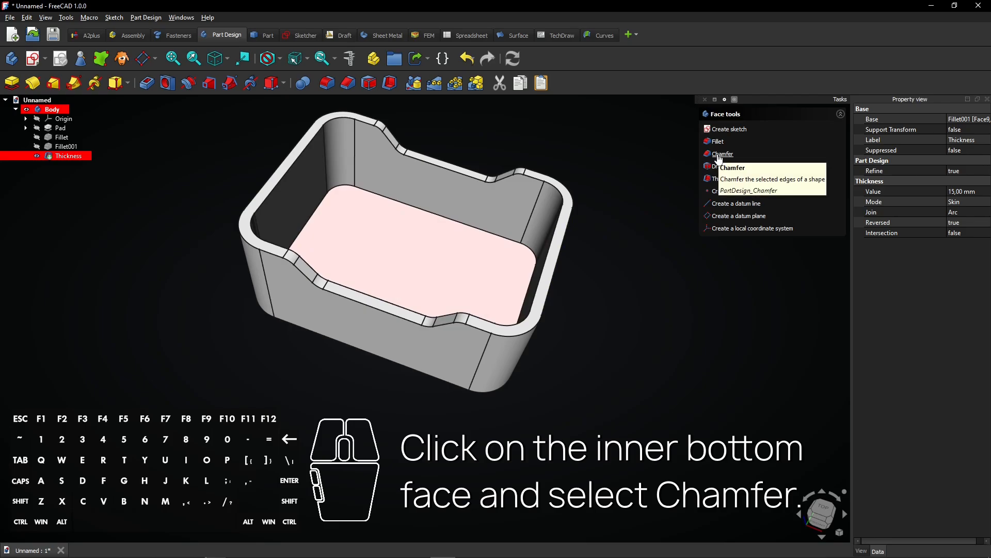
click(722, 154)
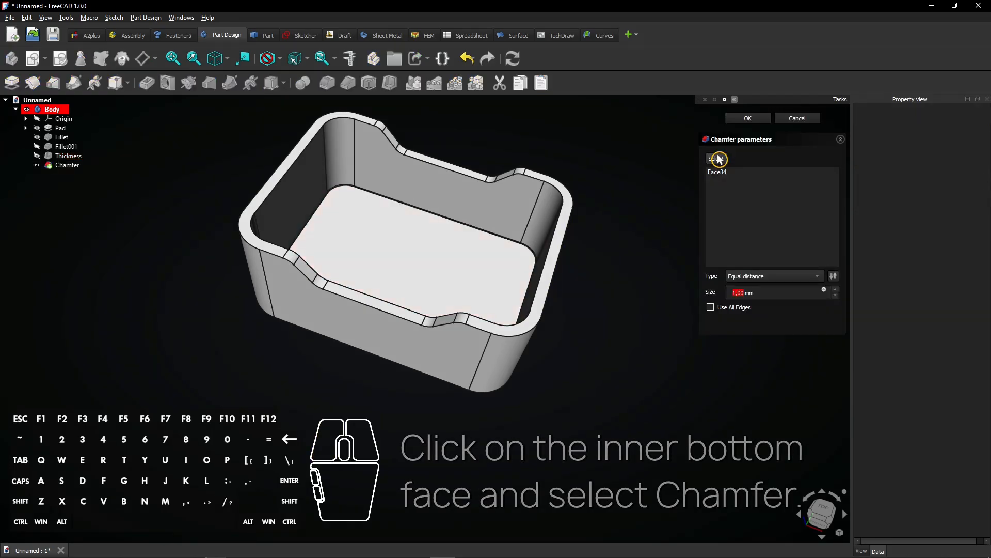
text(10)
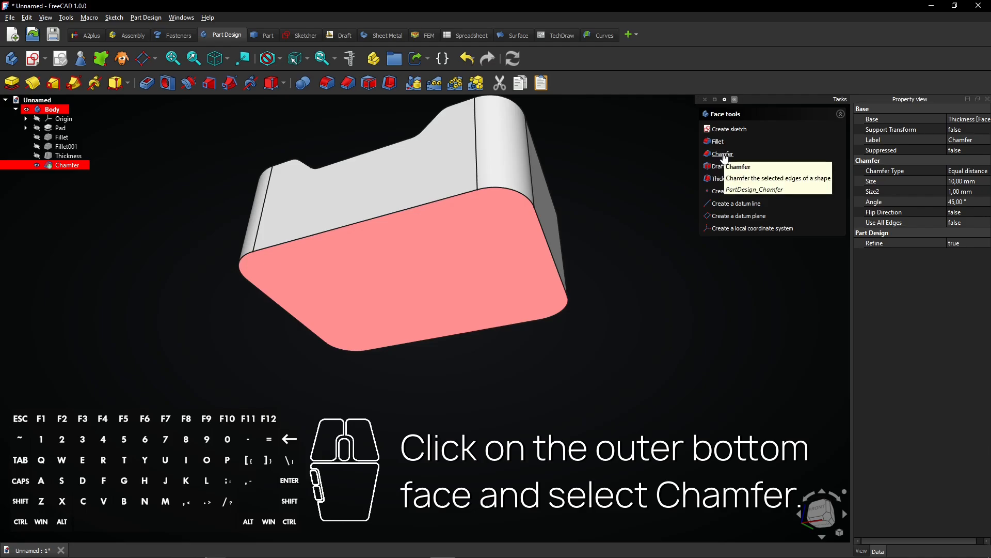
click(722, 153)
text(20)
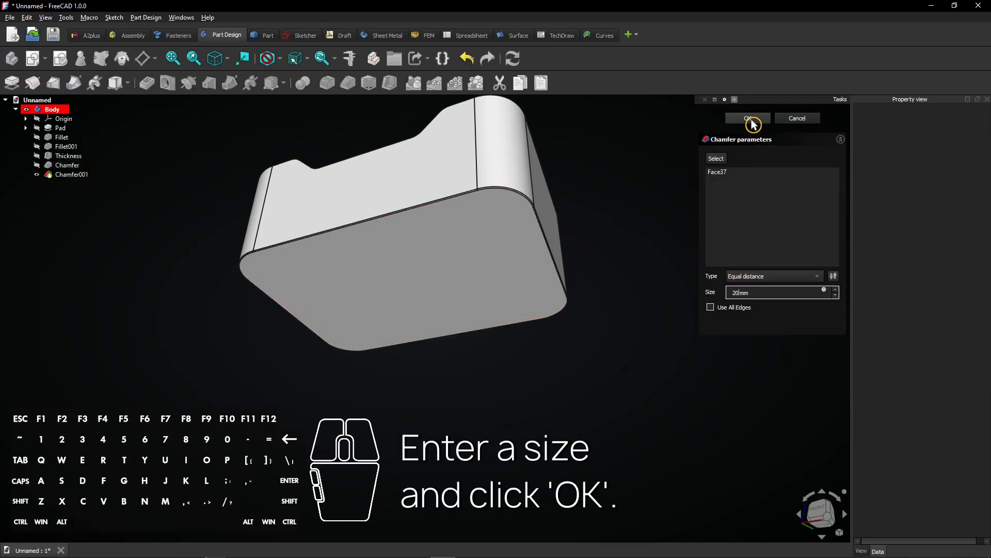
click(748, 118)
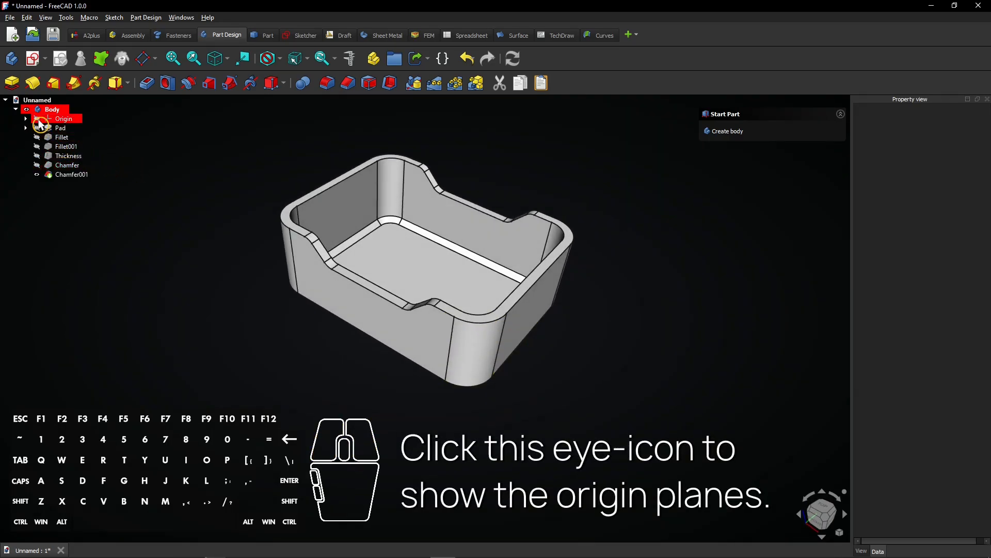
Step: Create a sketch on the YZ plane, then hide the origin planes and Chamfer001
click(38, 119)
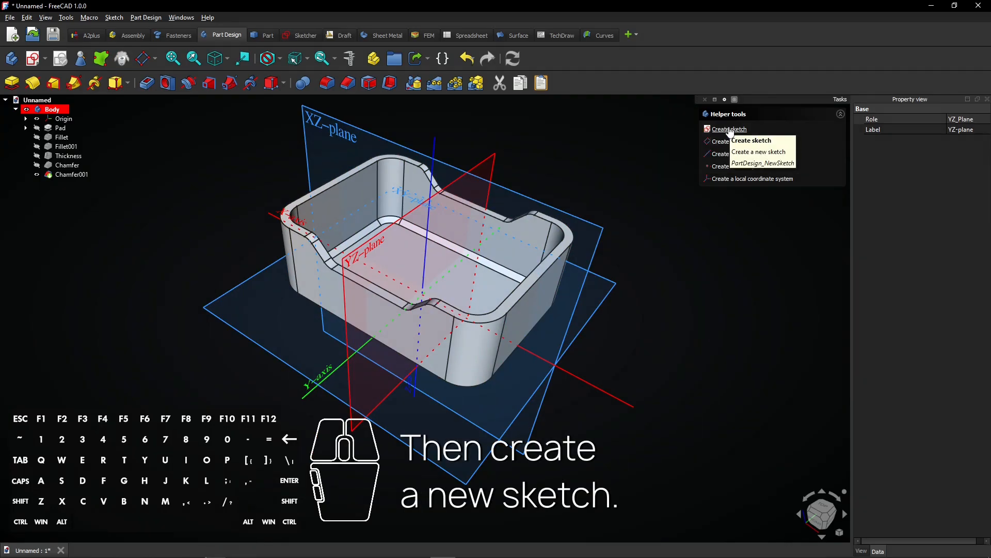
click(729, 129)
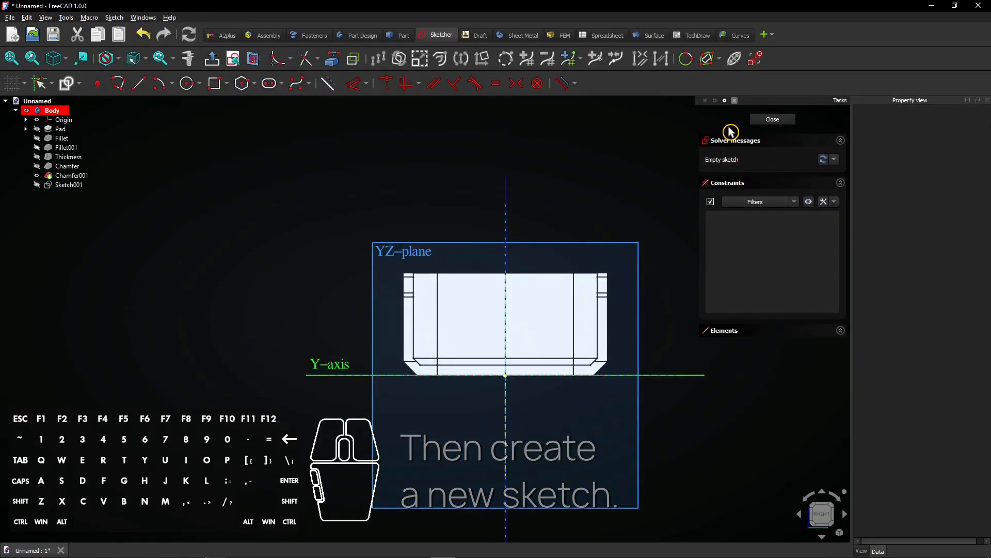
click(37, 119)
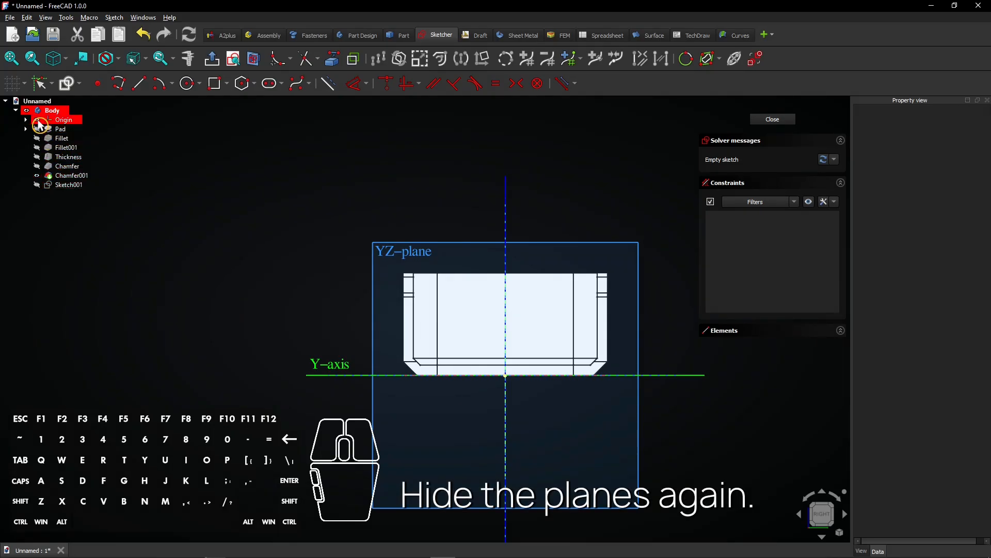
click(41, 126)
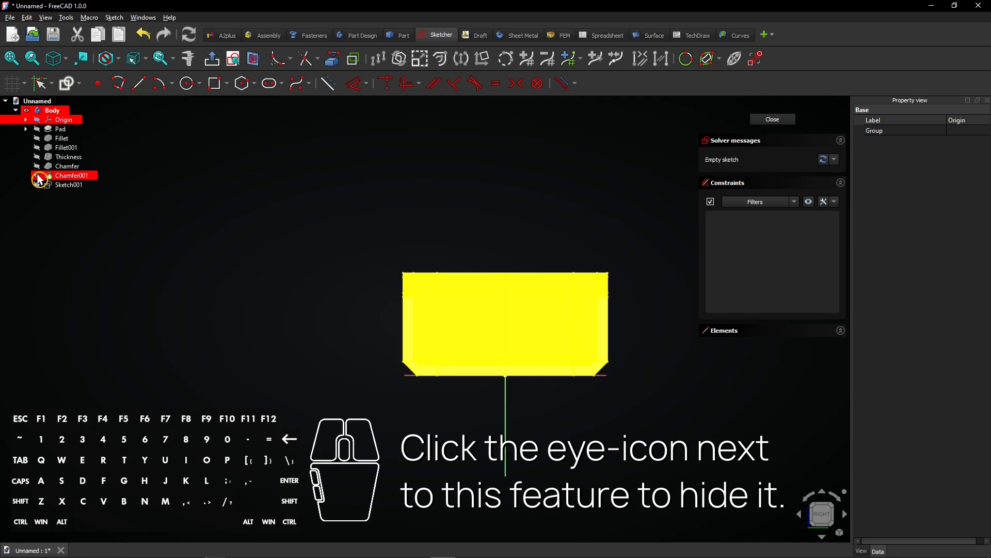
click(37, 175)
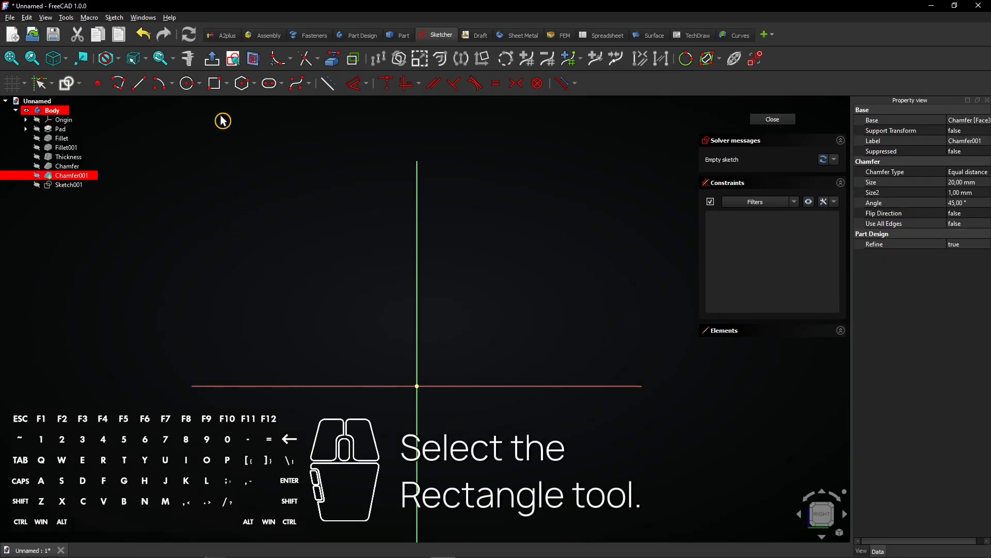
mouse_move(213, 83)
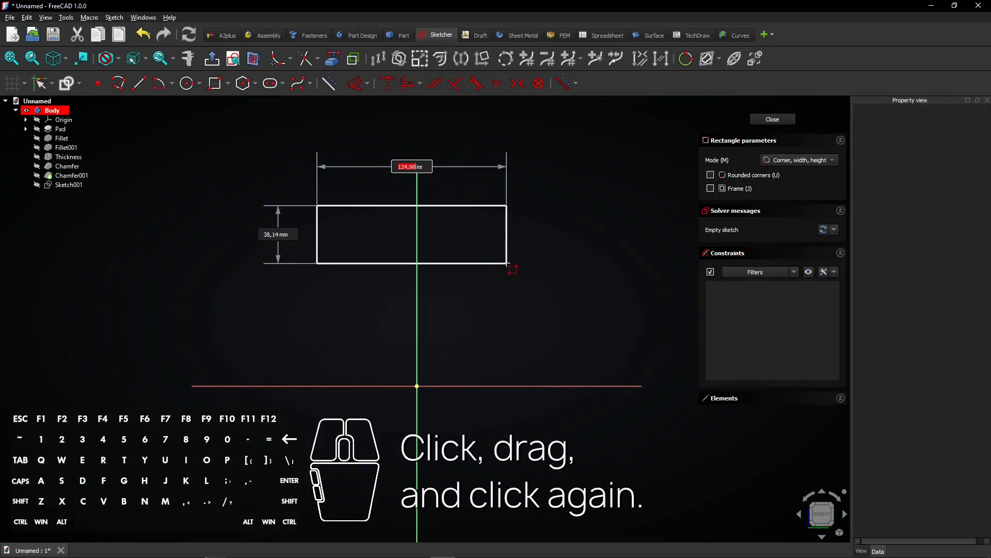
Step: Draw the handle rectangle, make its top corners symmetric, and set its 35 mm height
click(512, 269)
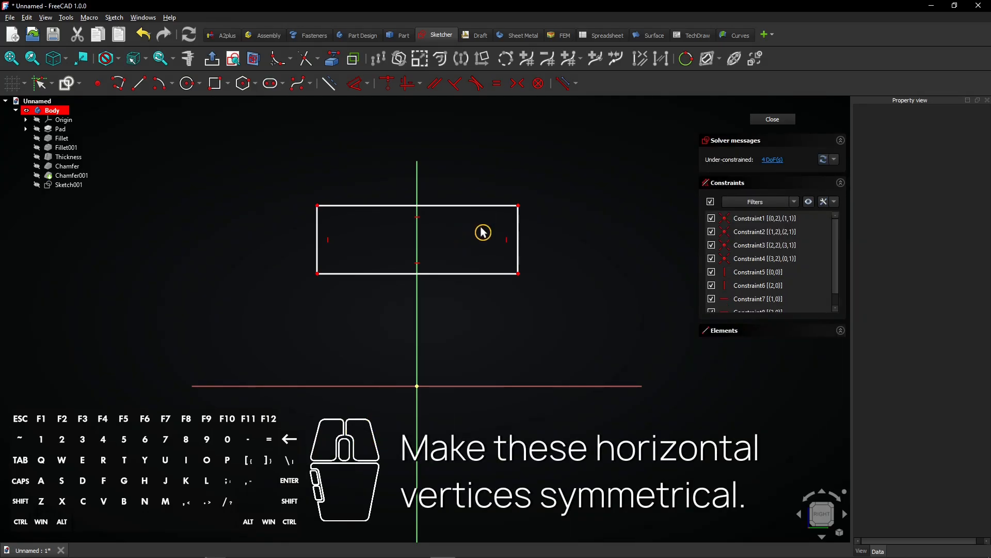
click(69, 185)
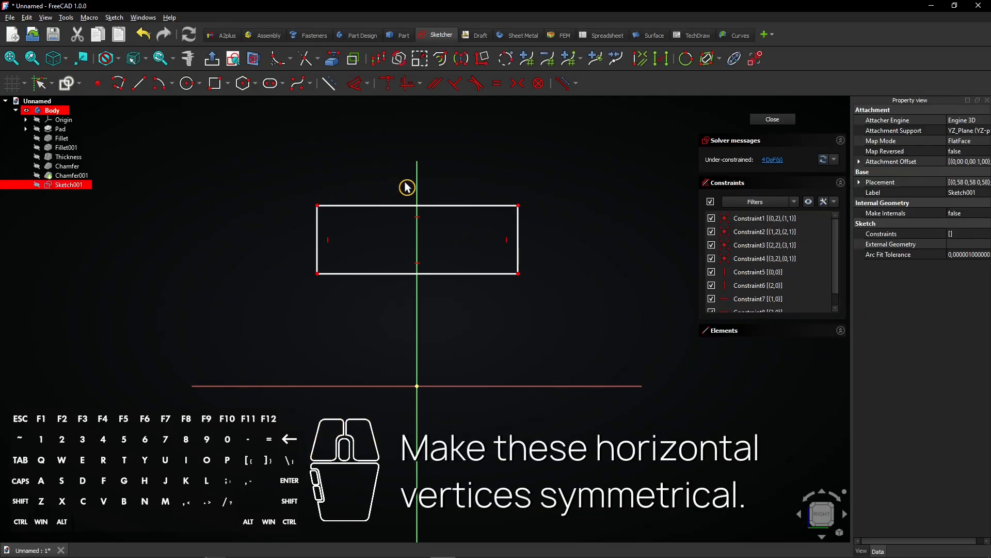
click(517, 83)
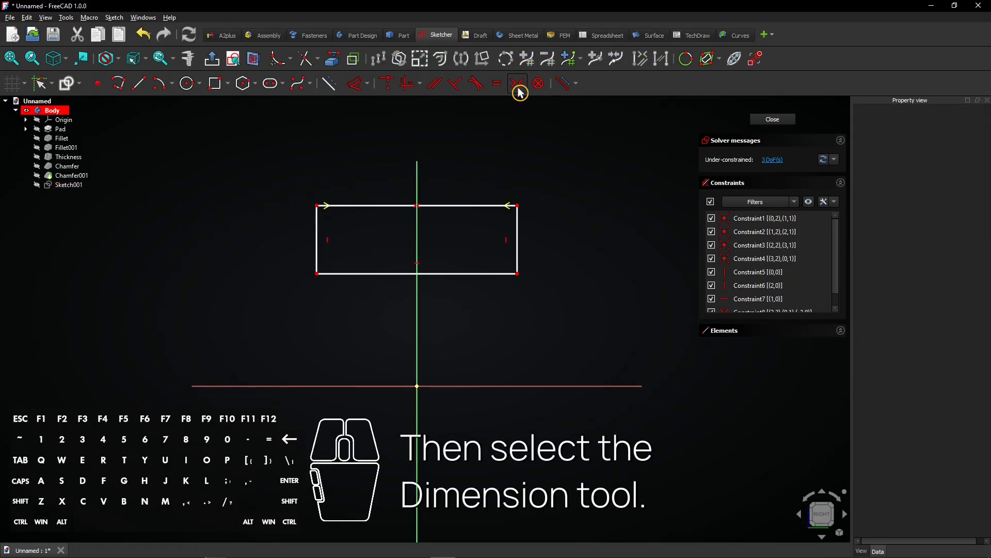
mouse_move(355, 83)
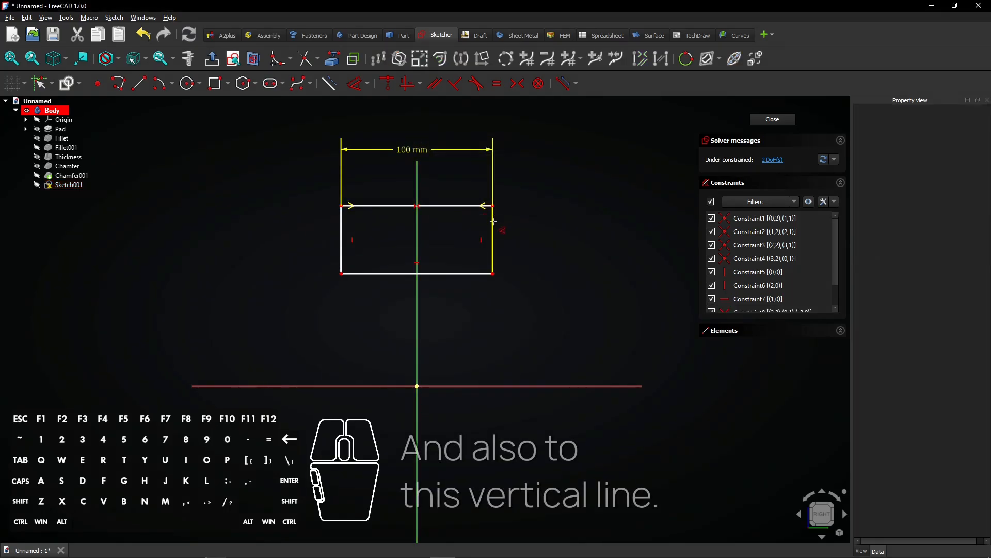
click(492, 240)
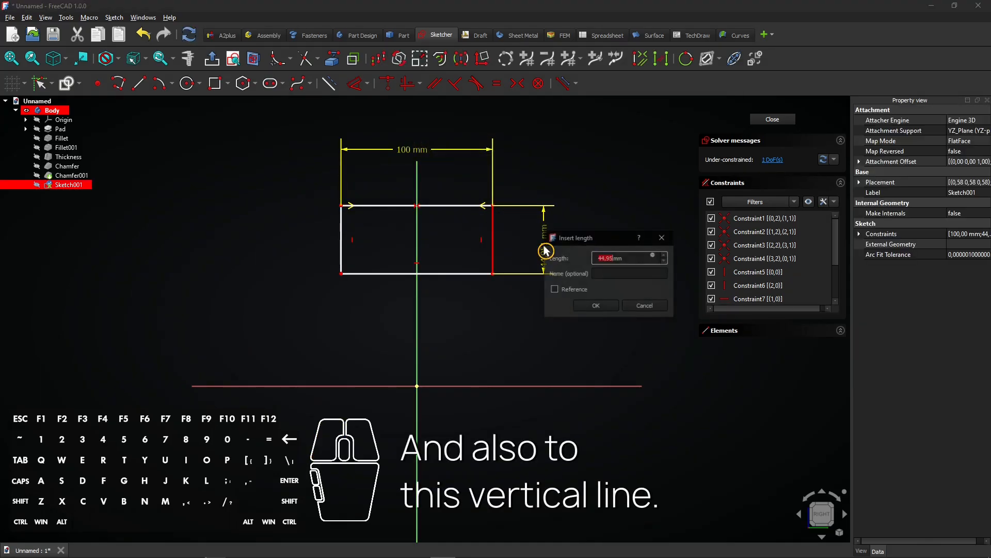
click(596, 305)
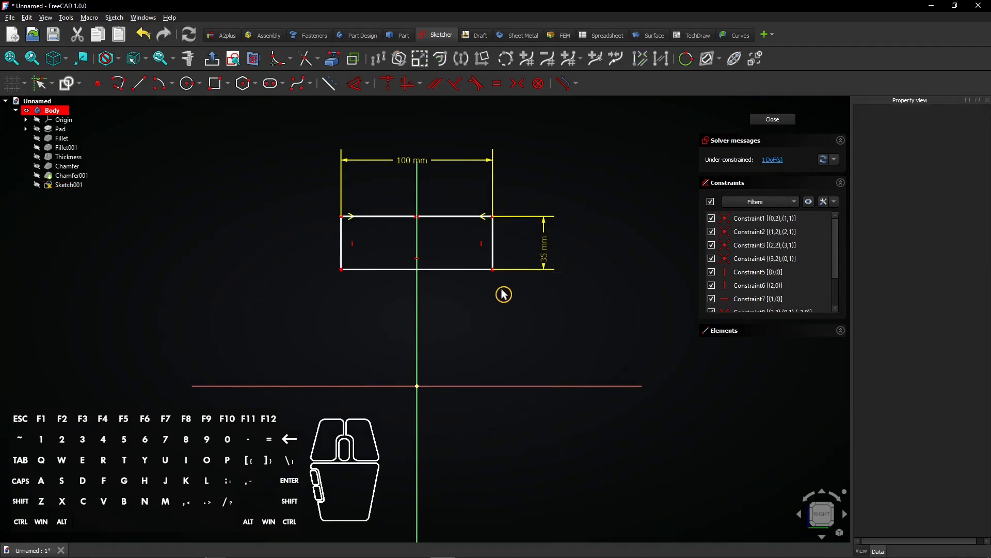
mouse_move(493, 271)
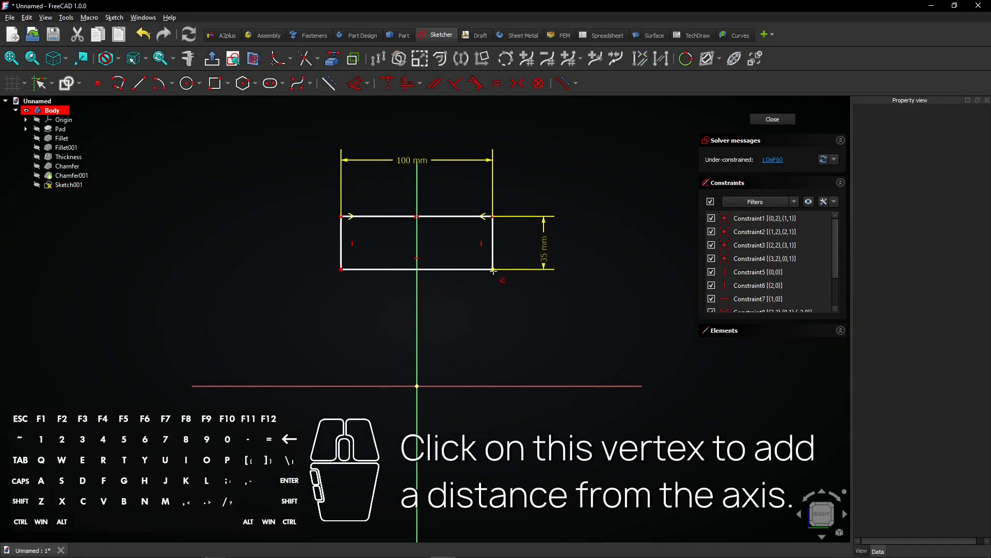
Step: Place the rectangle 90 mm above the horizontal axis and reveal the crate behind it
click(493, 270)
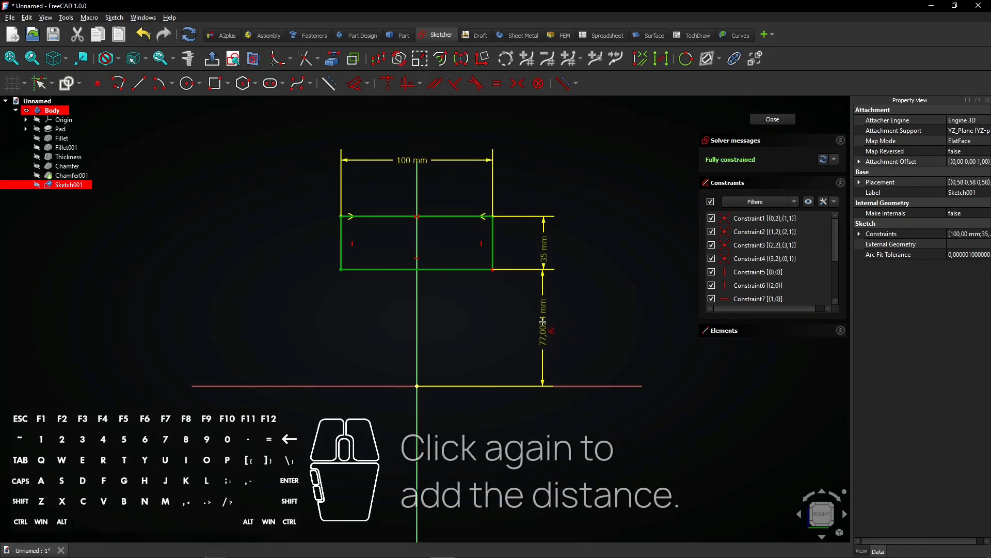
click(545, 327)
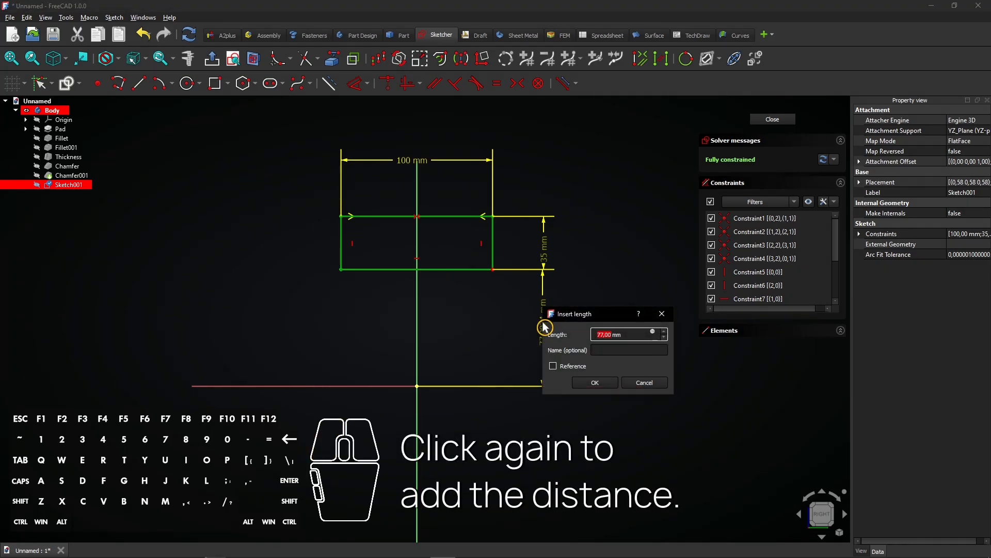
text(90 mm)
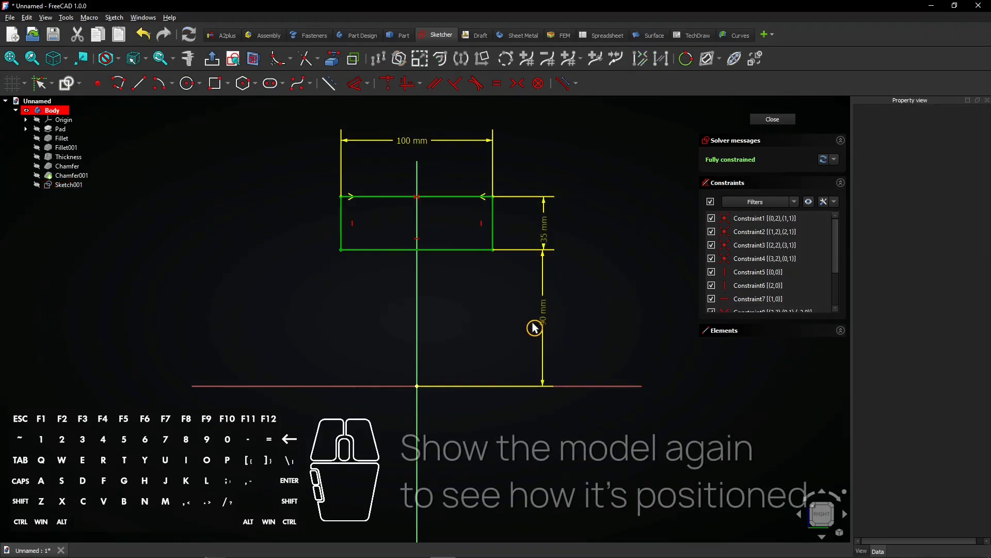
click(72, 175)
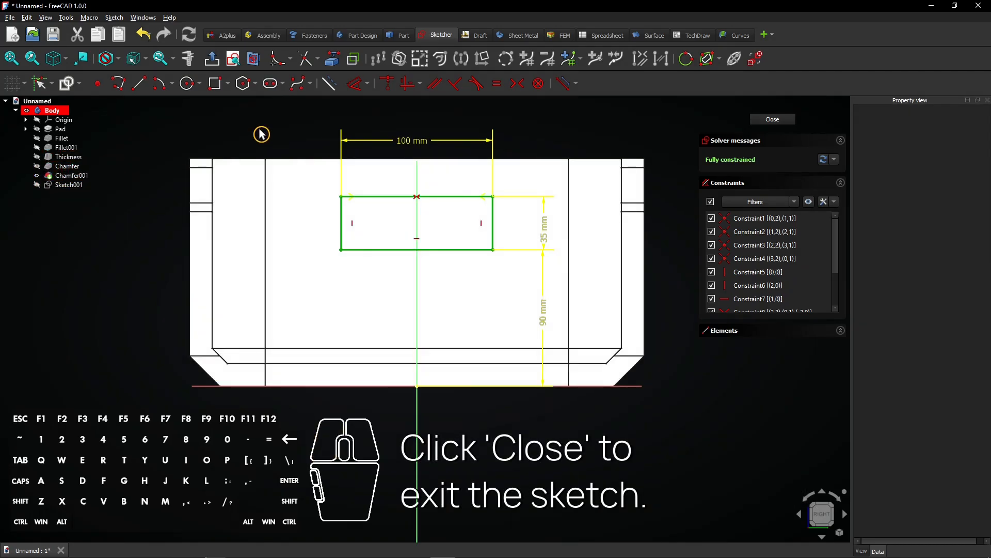
Step: Pocket the handle rectangle with Through all depth, reversed toward the opposite wall
click(772, 119)
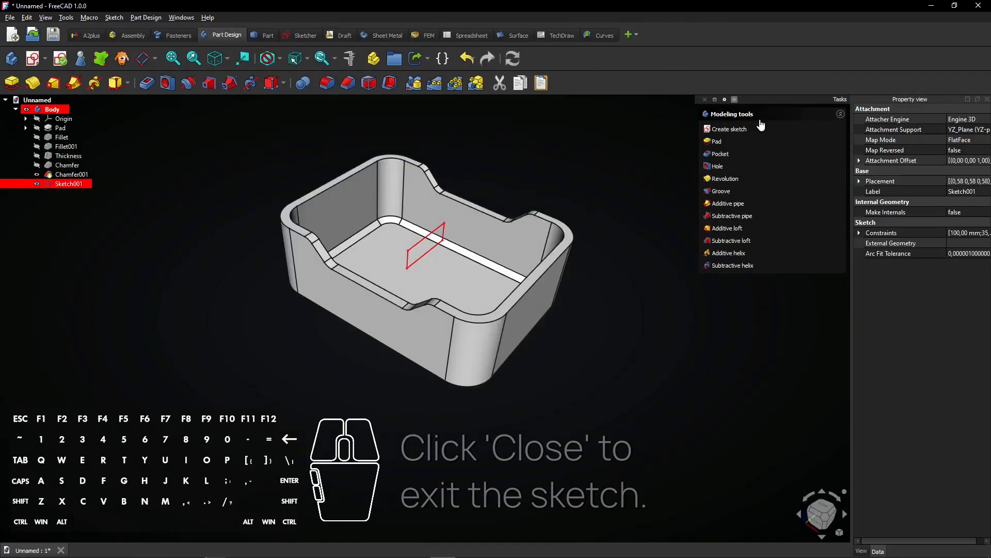
mouse_move(720, 154)
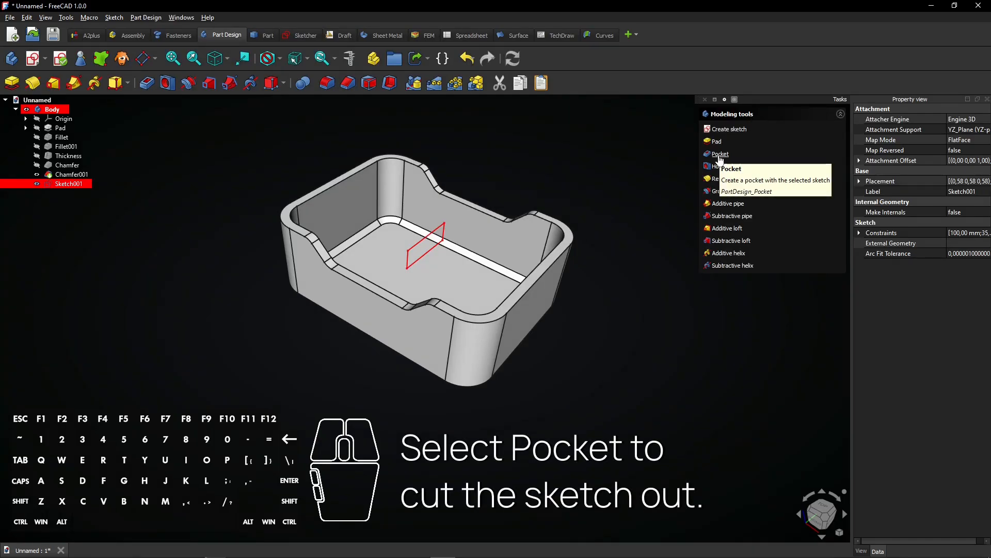
click(720, 154)
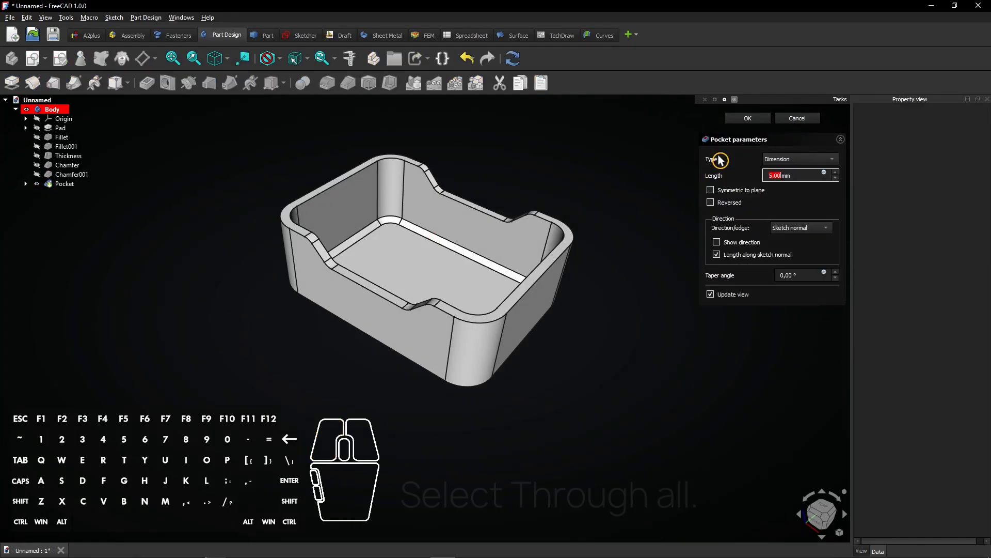
click(799, 159)
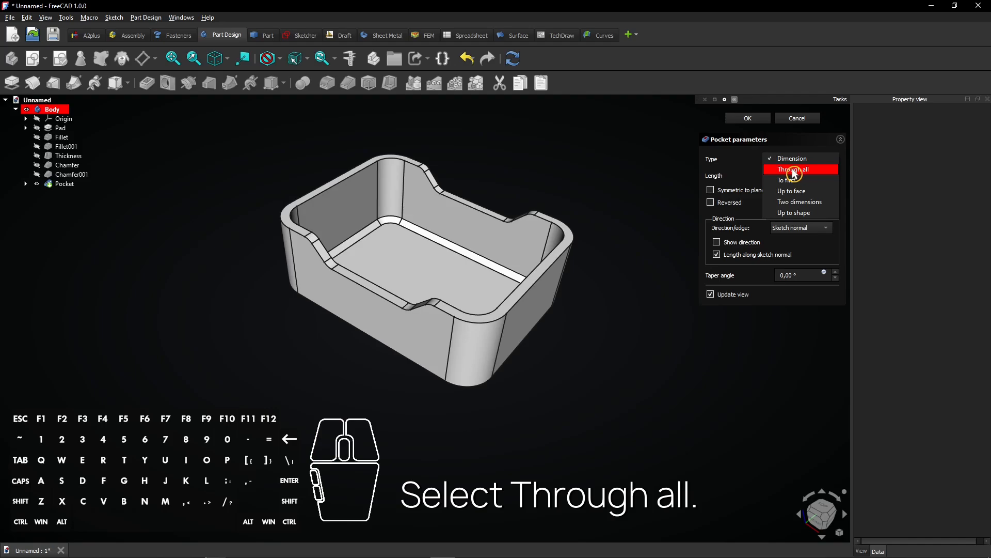
click(795, 169)
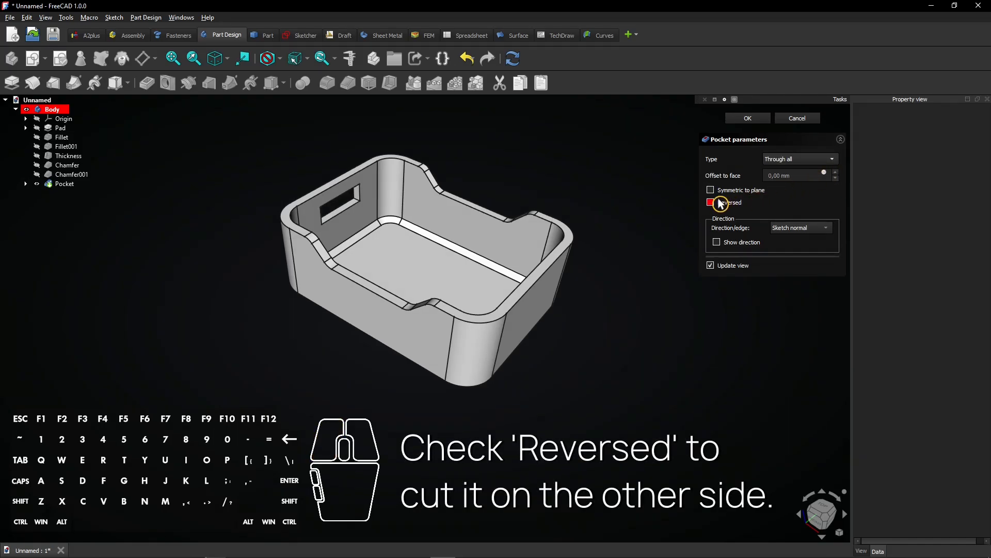
click(710, 202)
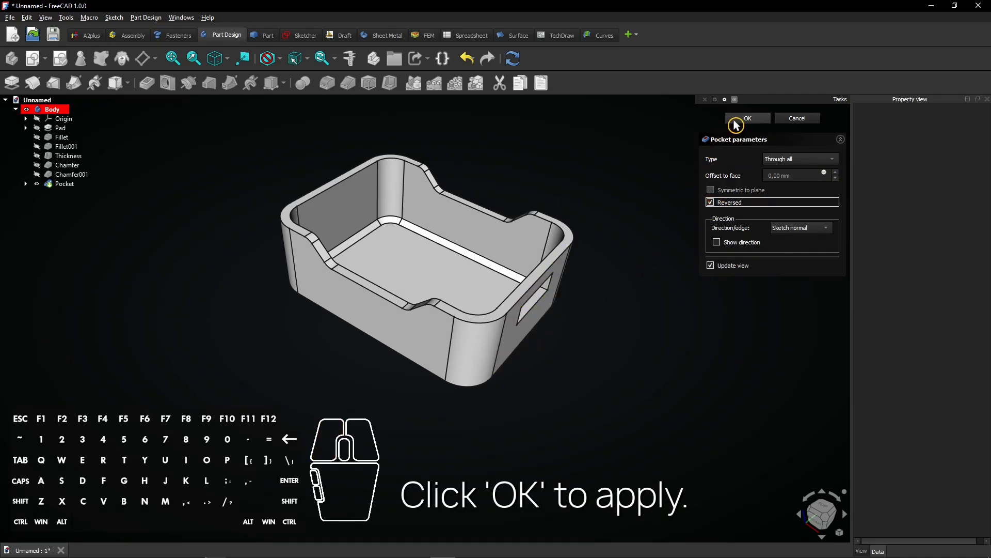
click(748, 118)
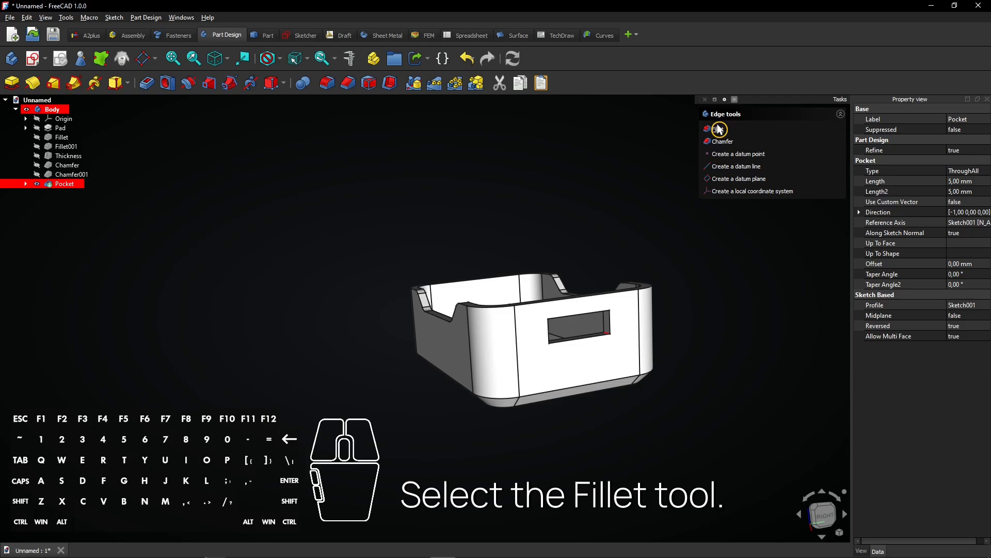
Step: Apply a 10 mm fillet to the handle hole edges and select the new fillet feature
click(719, 129)
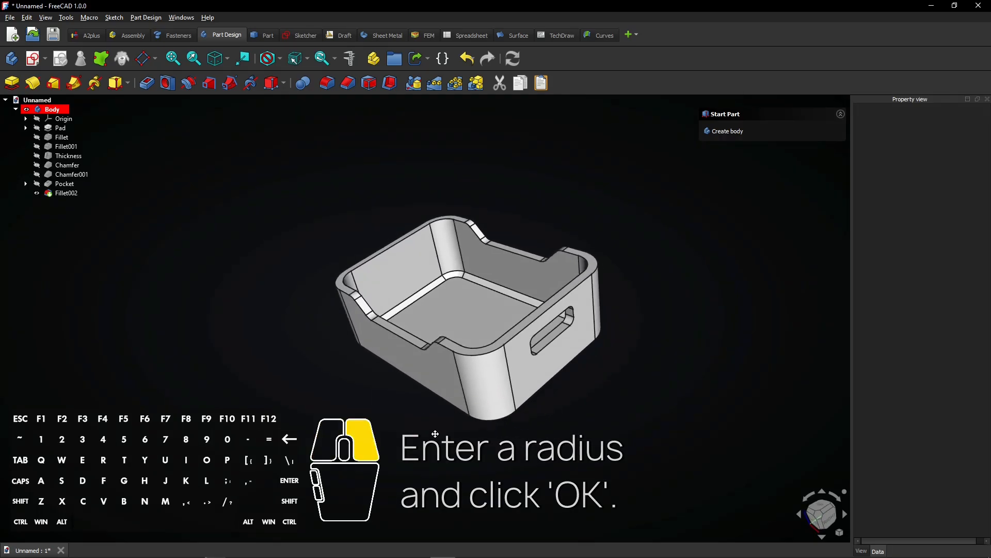
click(66, 192)
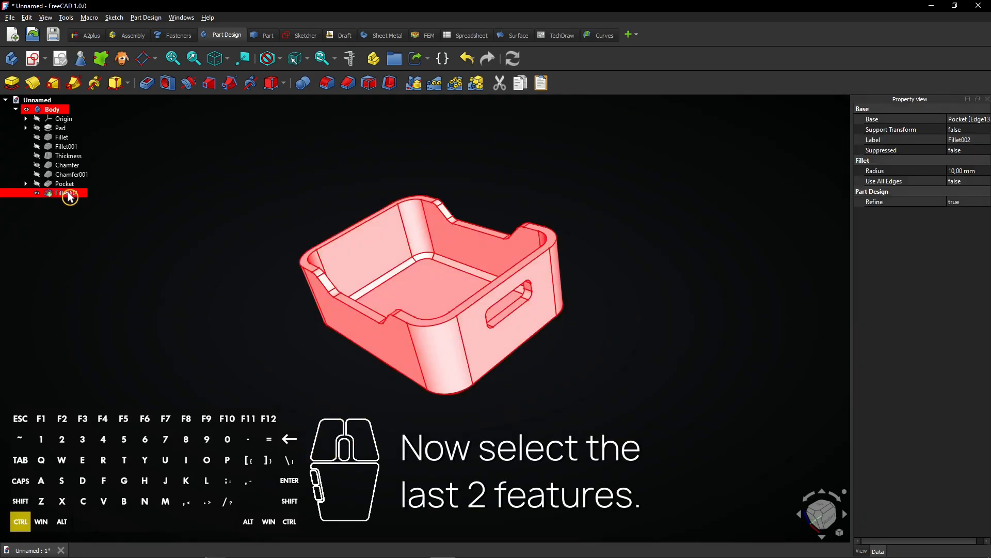
Step: Mirror Pocket and Fillet002 across the YZ plane, ordering Fillet002 after Pocket
click(64, 184)
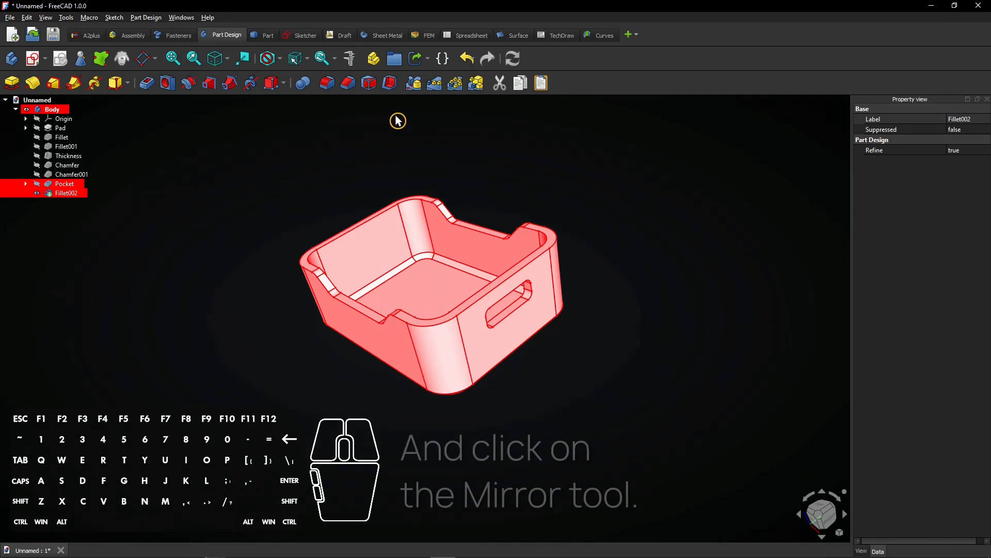
mouse_move(414, 82)
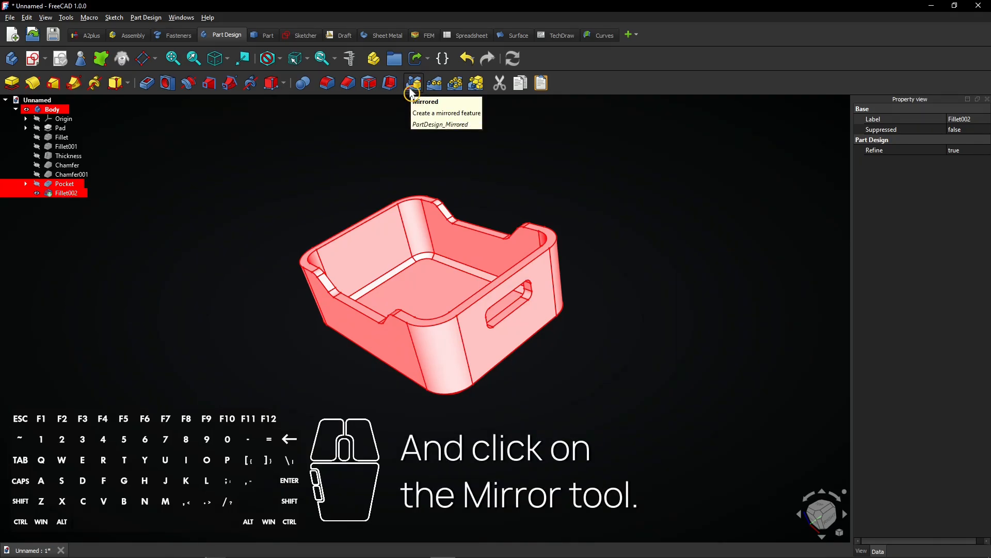
click(414, 82)
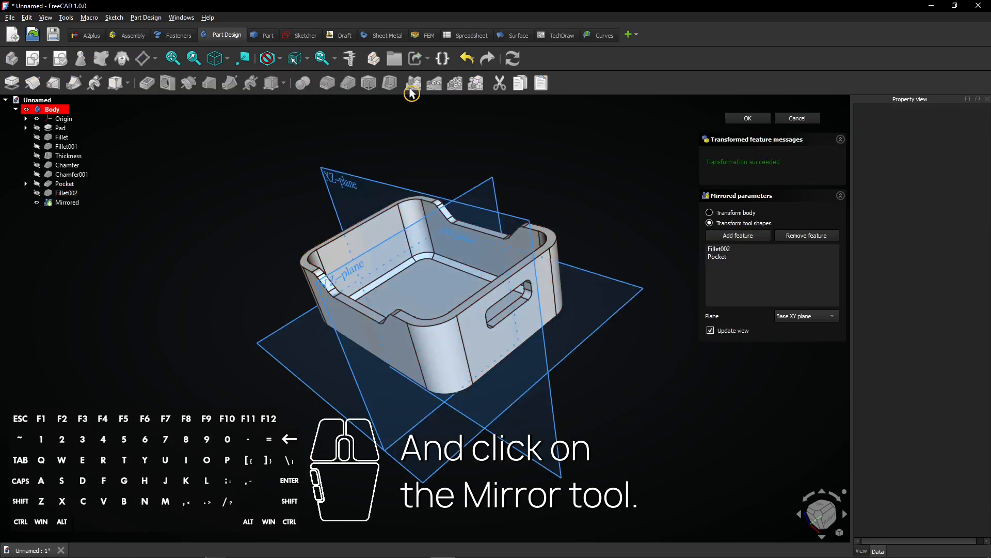
click(806, 315)
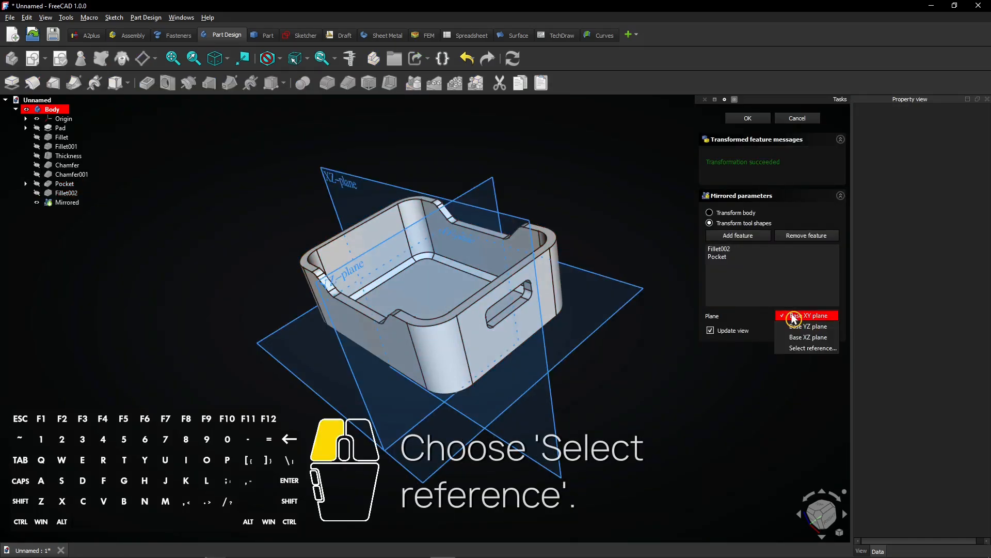
mouse_move(811, 348)
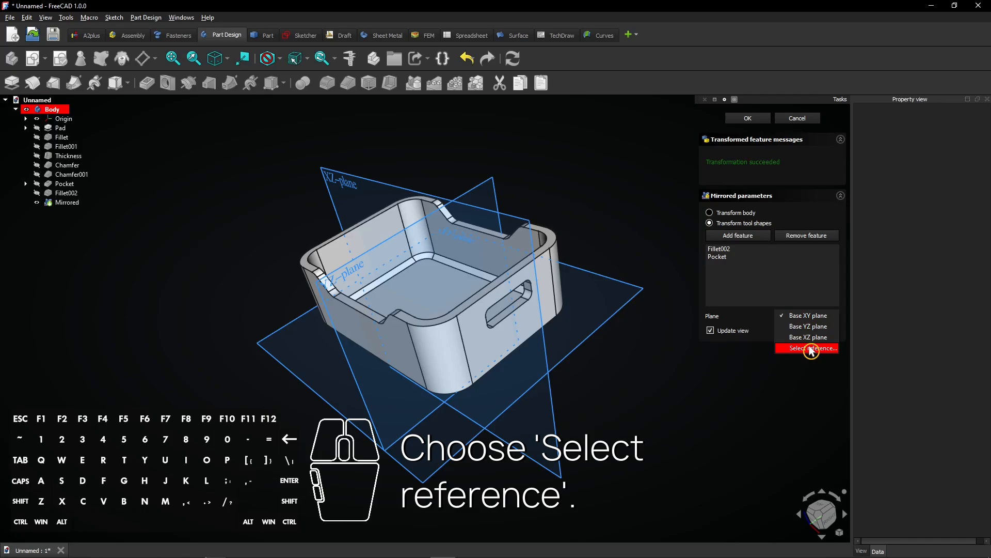
click(810, 347)
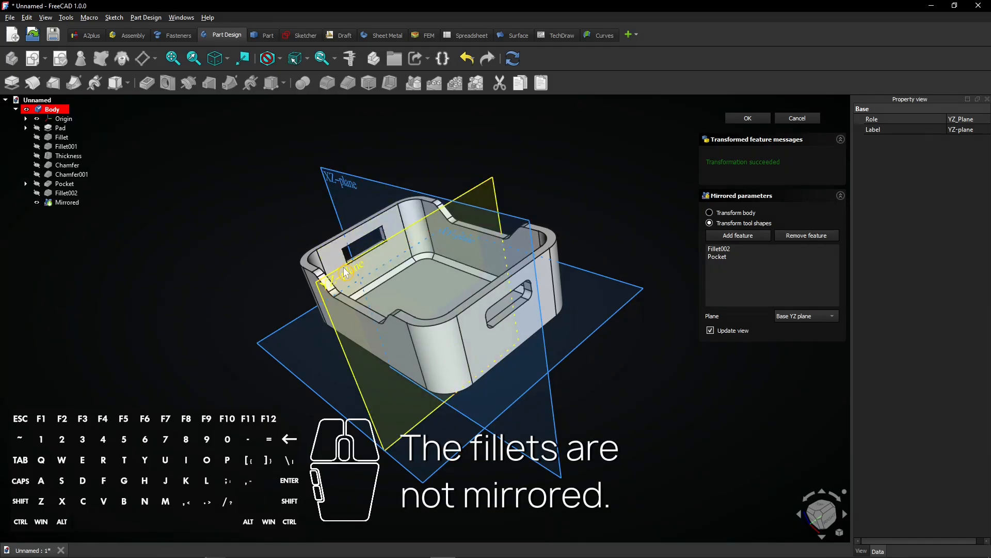
click(718, 249)
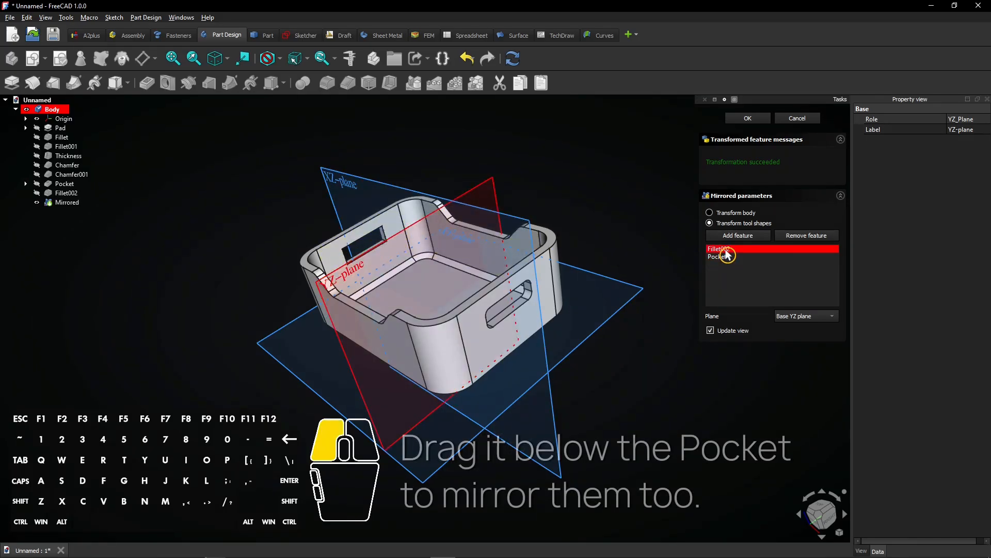
drag(719, 249, 740, 259)
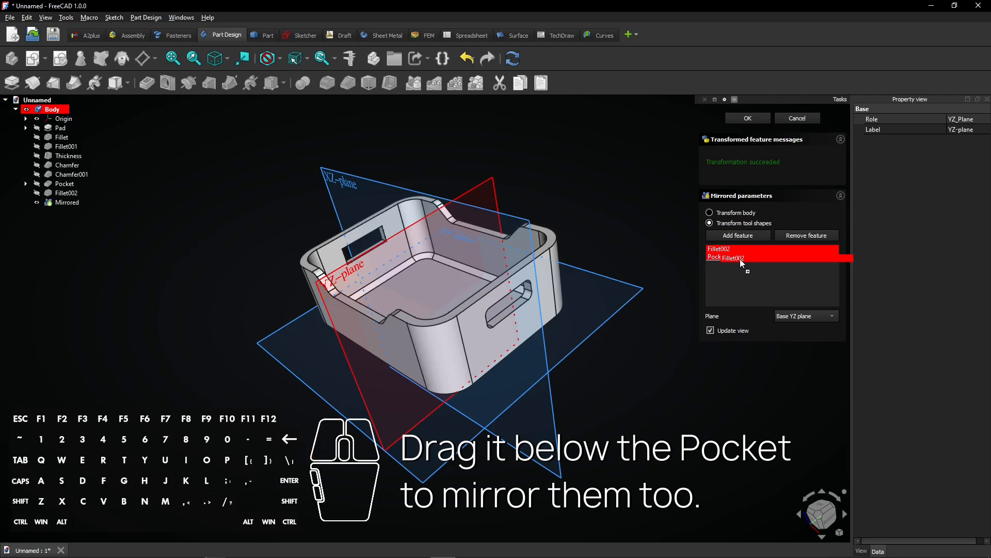
drag(719, 249, 718, 257)
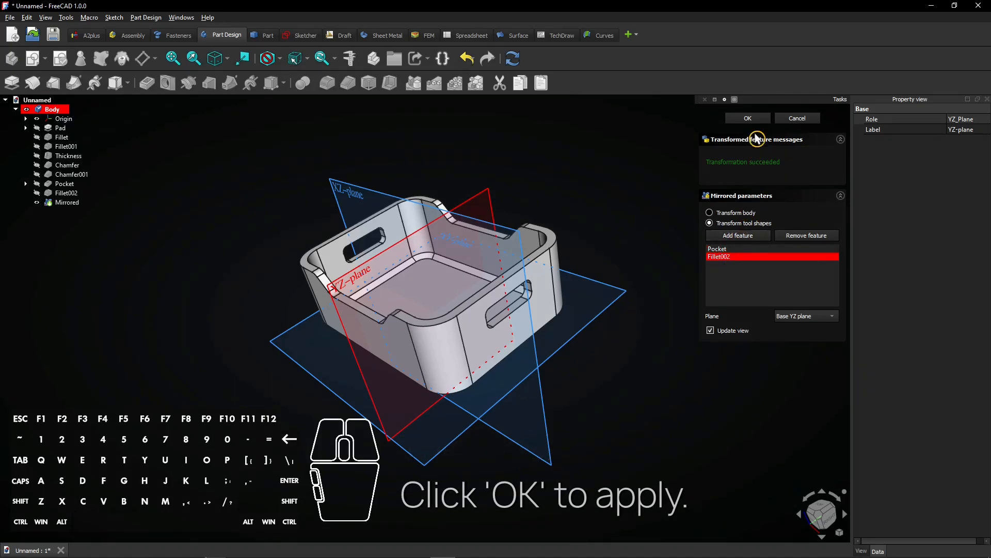
click(748, 118)
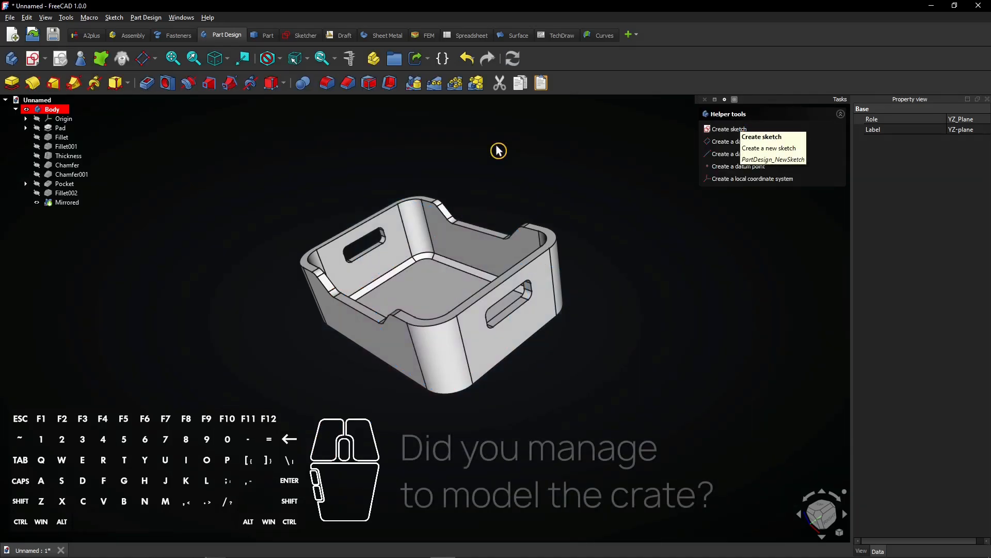